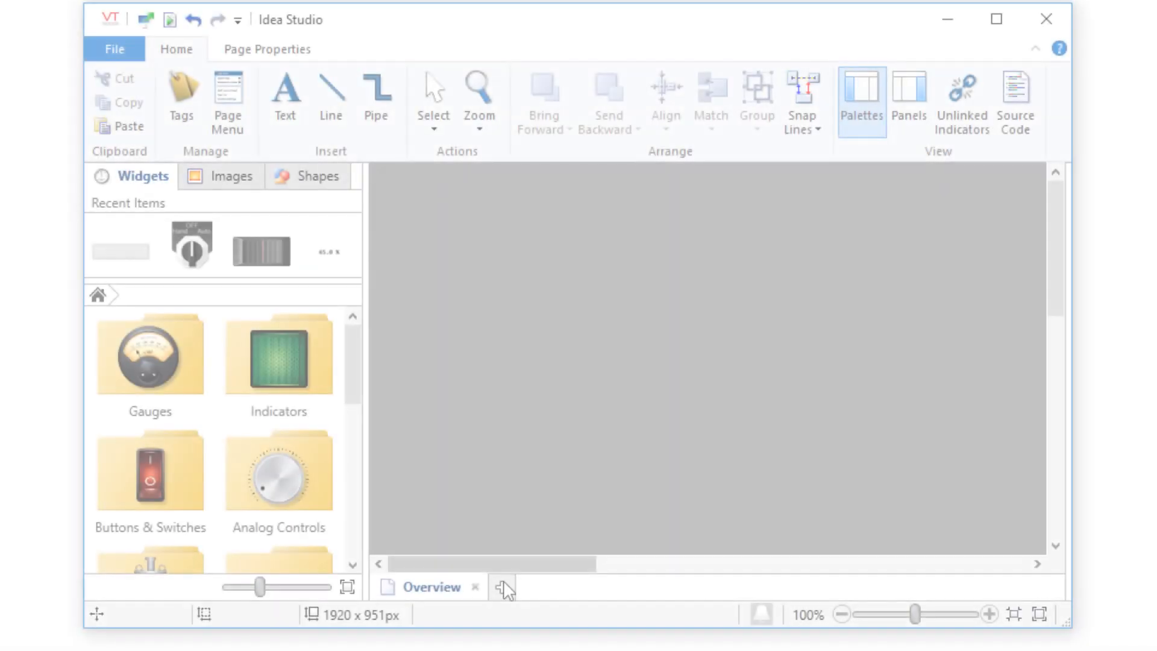
- Create a new Popup page titled 'Parm Demo' and add it to the page menu
left_click(501, 586)
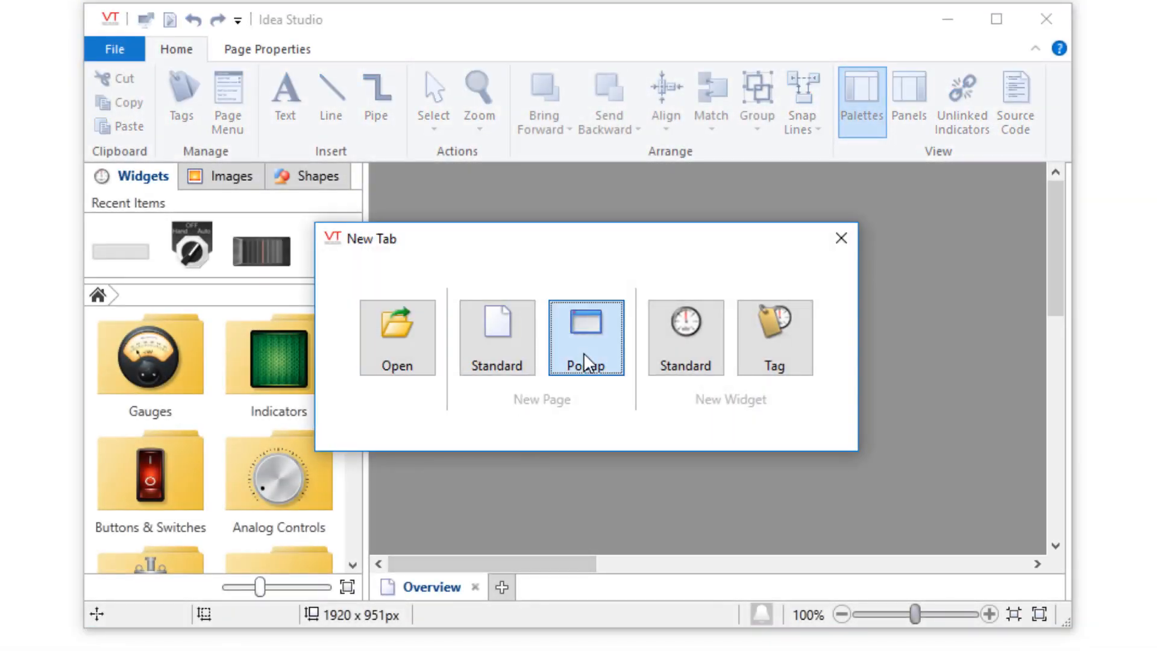
left_click(585, 336)
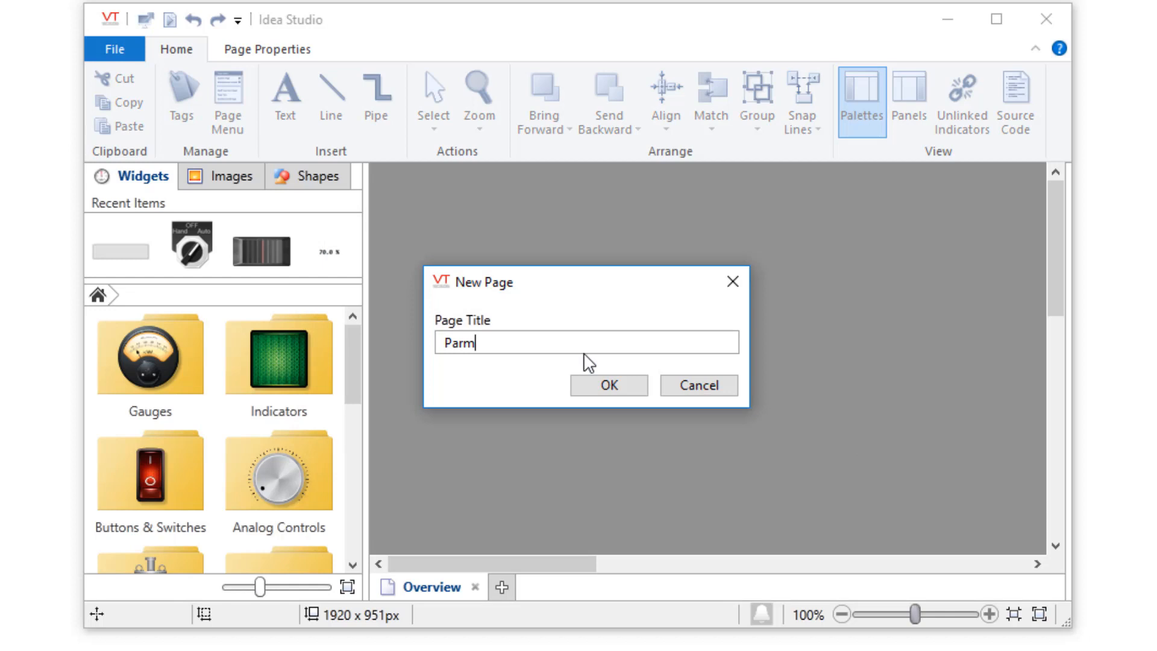
type("Demo")
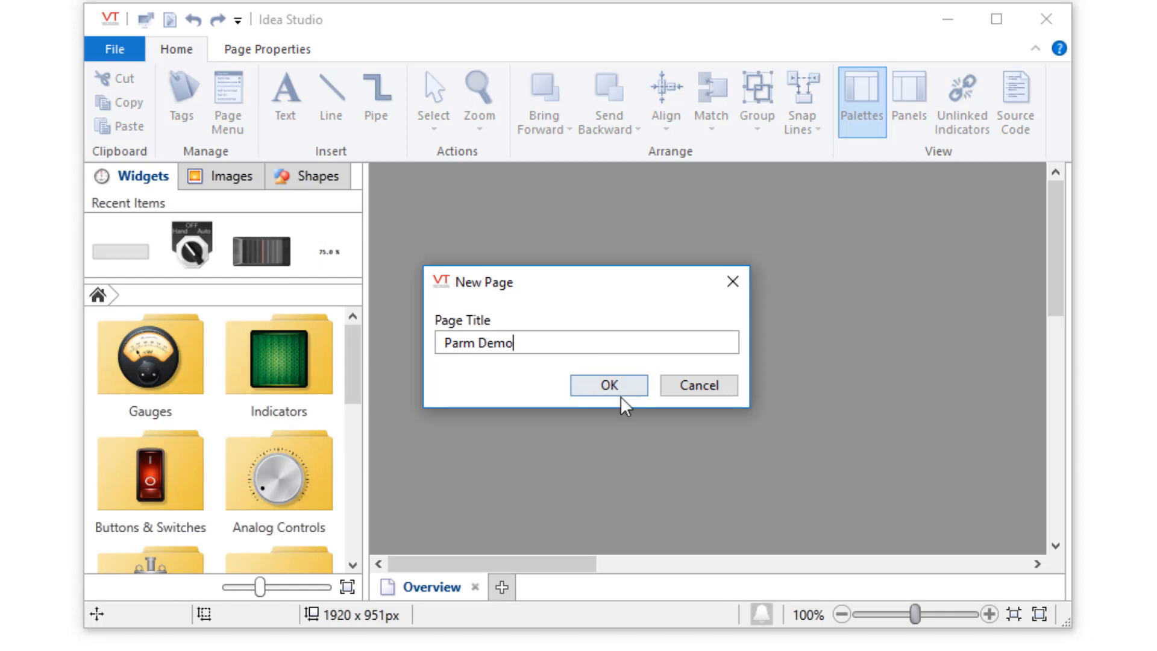
left_click(608, 385)
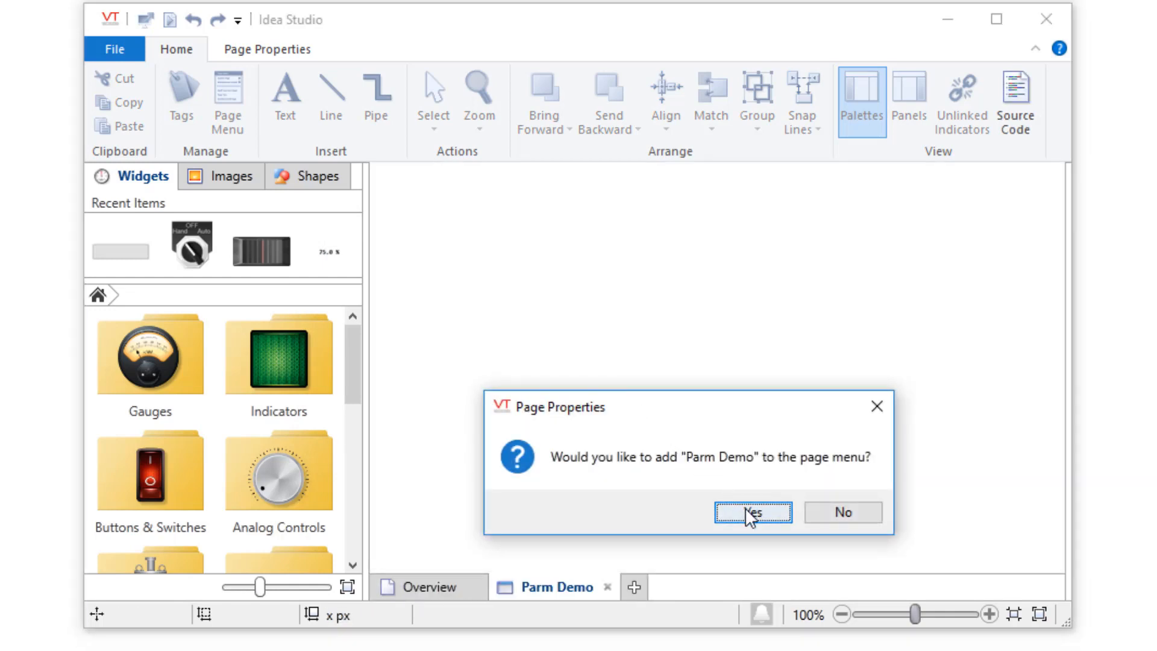
left_click(752, 512)
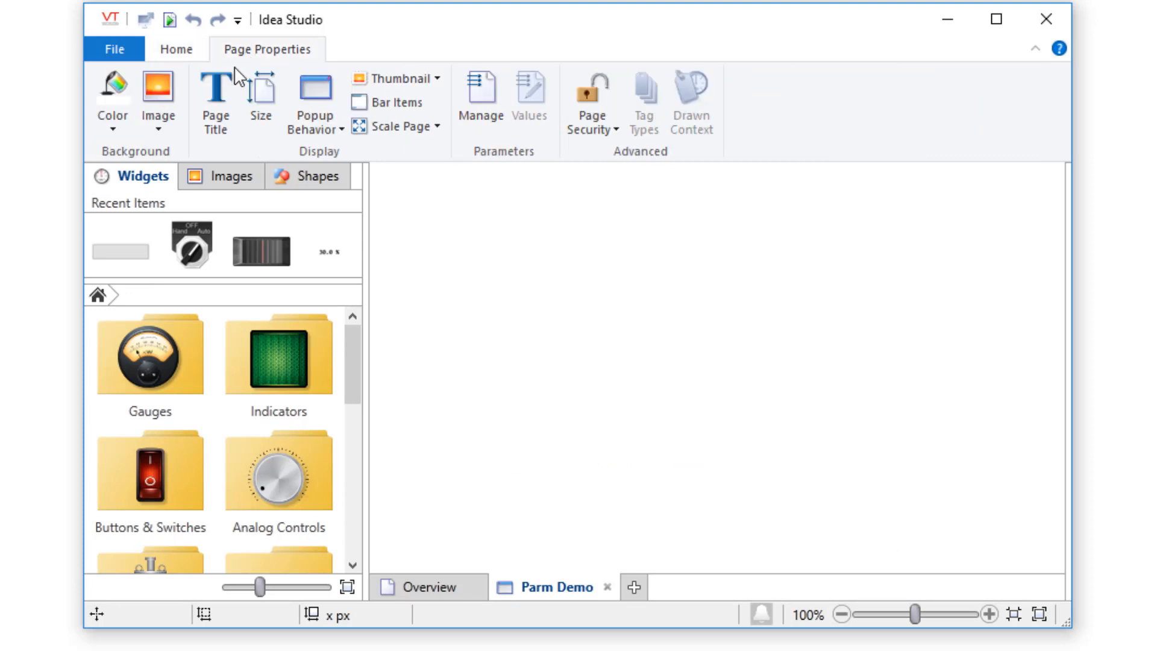
- Resize the page to 400 by 300 and add a 'Sample Text' label
left_click(260, 100)
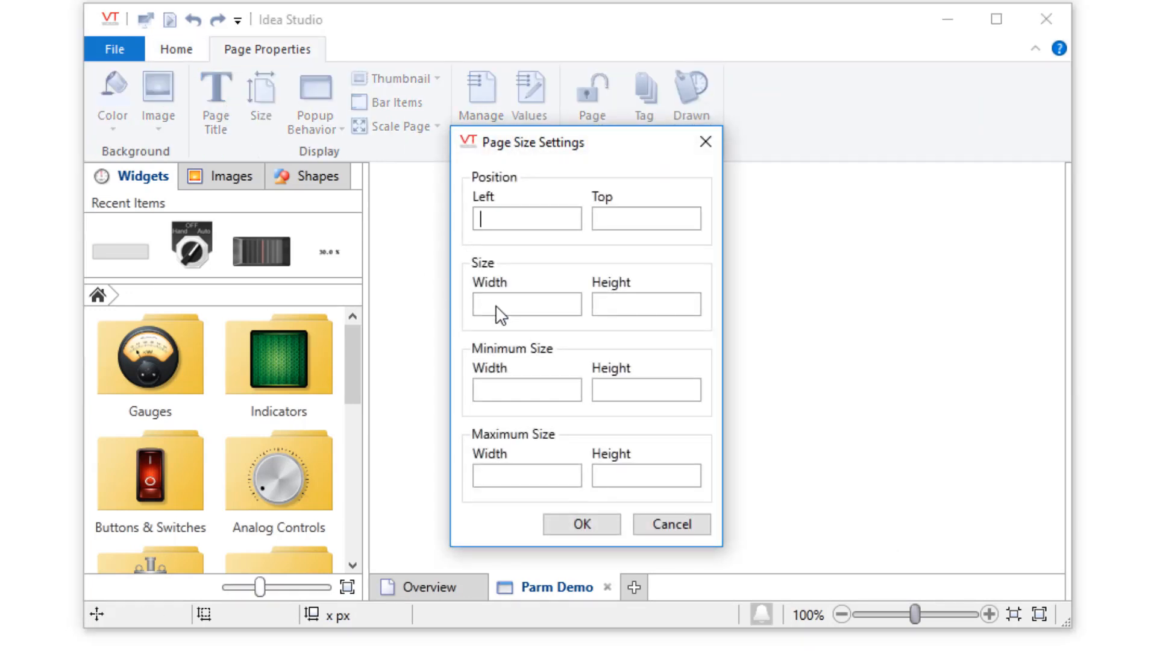
type("3")
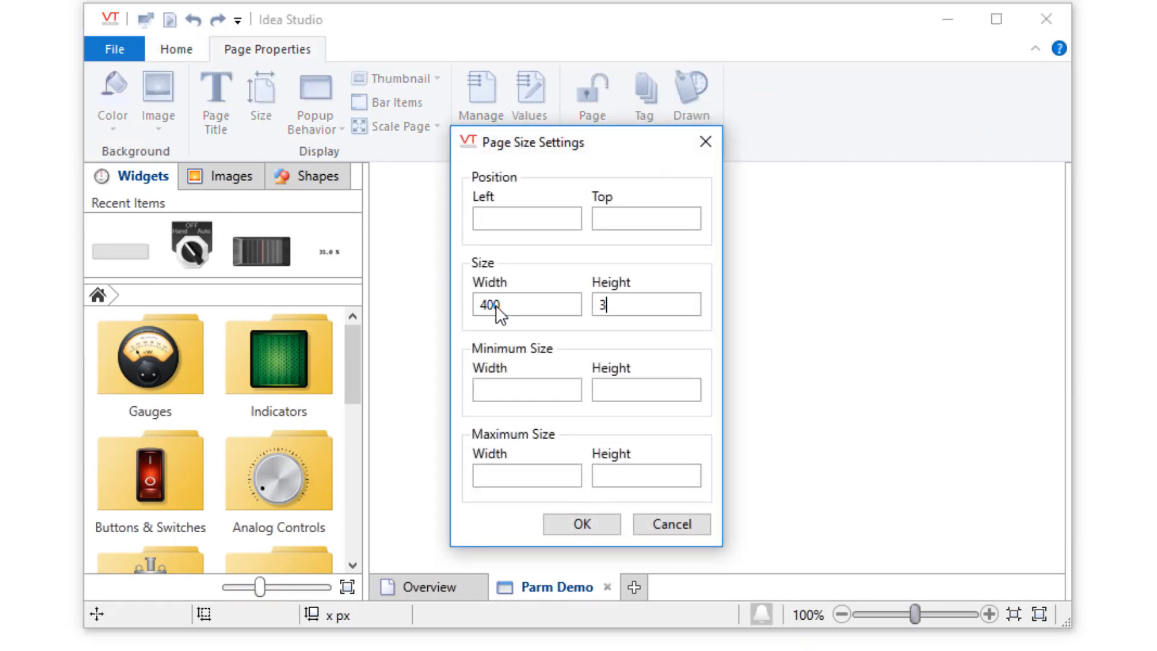
left_click(581, 523)
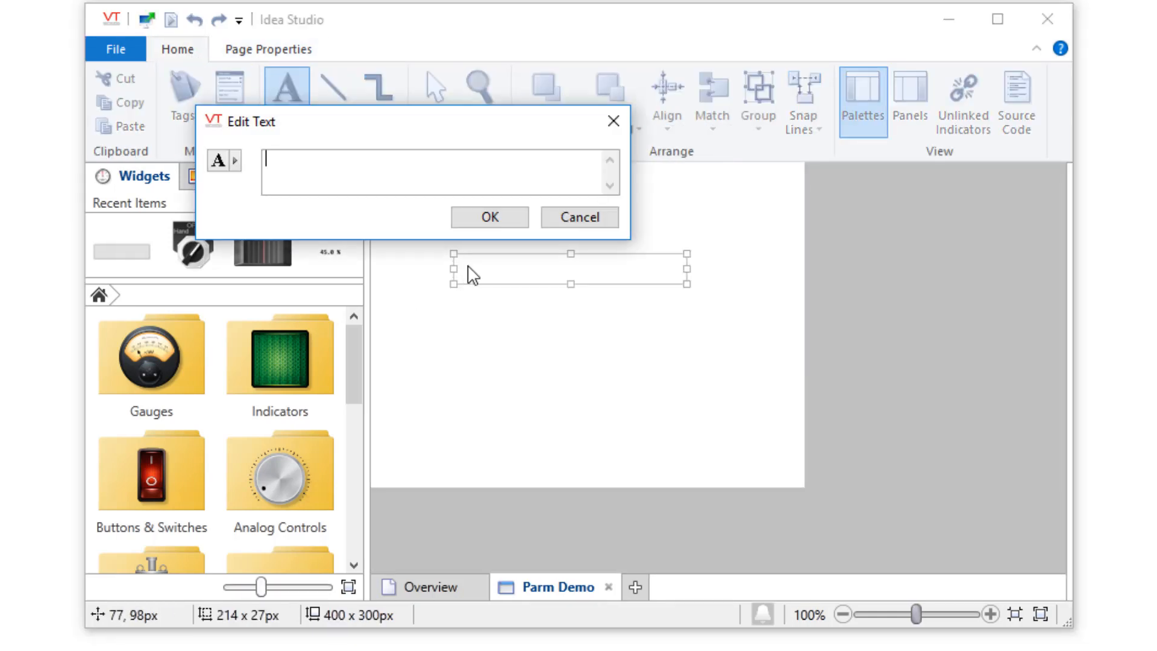
type("Sample Text")
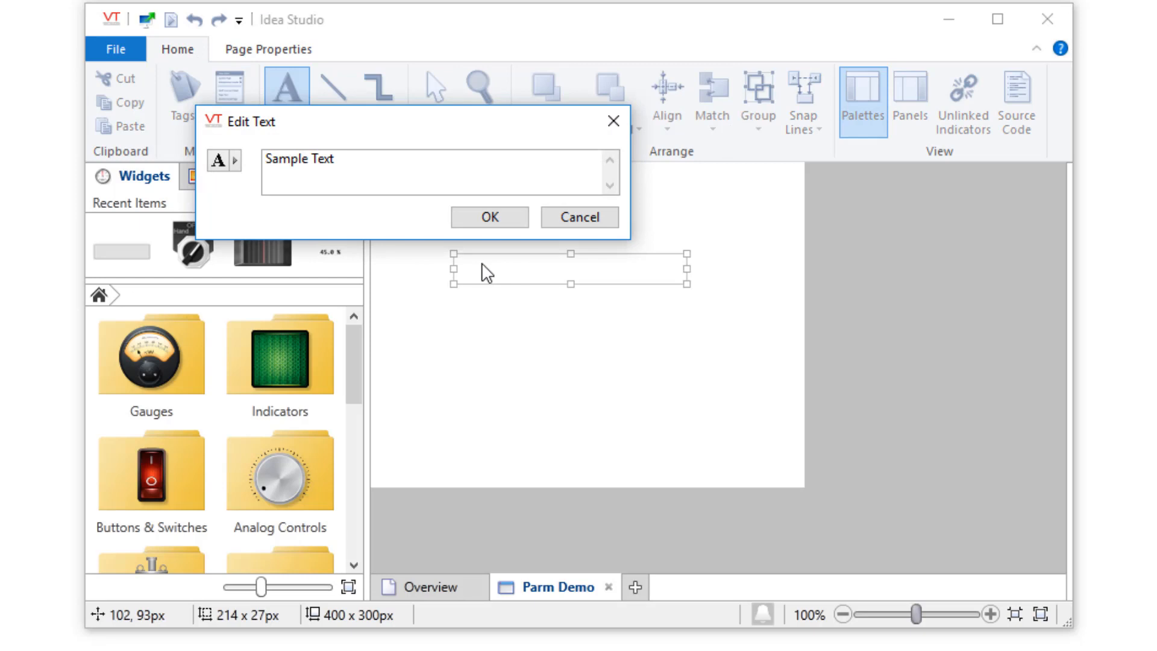
left_click(488, 216)
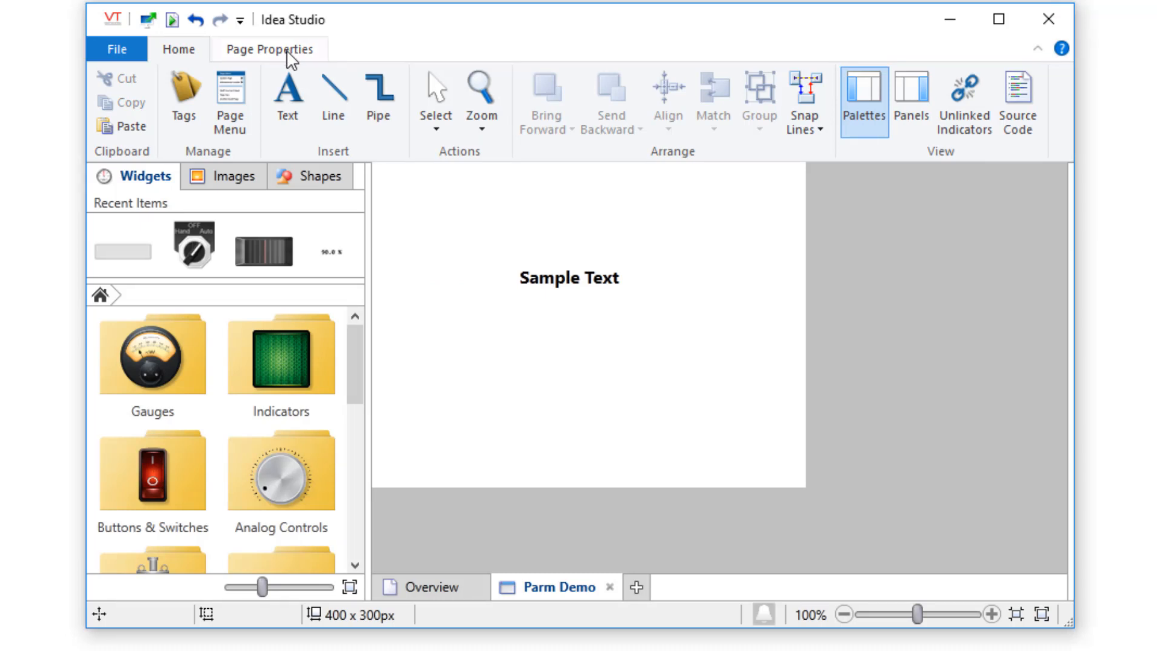
- Open the page's parameter manager and add a parameter named pPageLabel
left_click(269, 49)
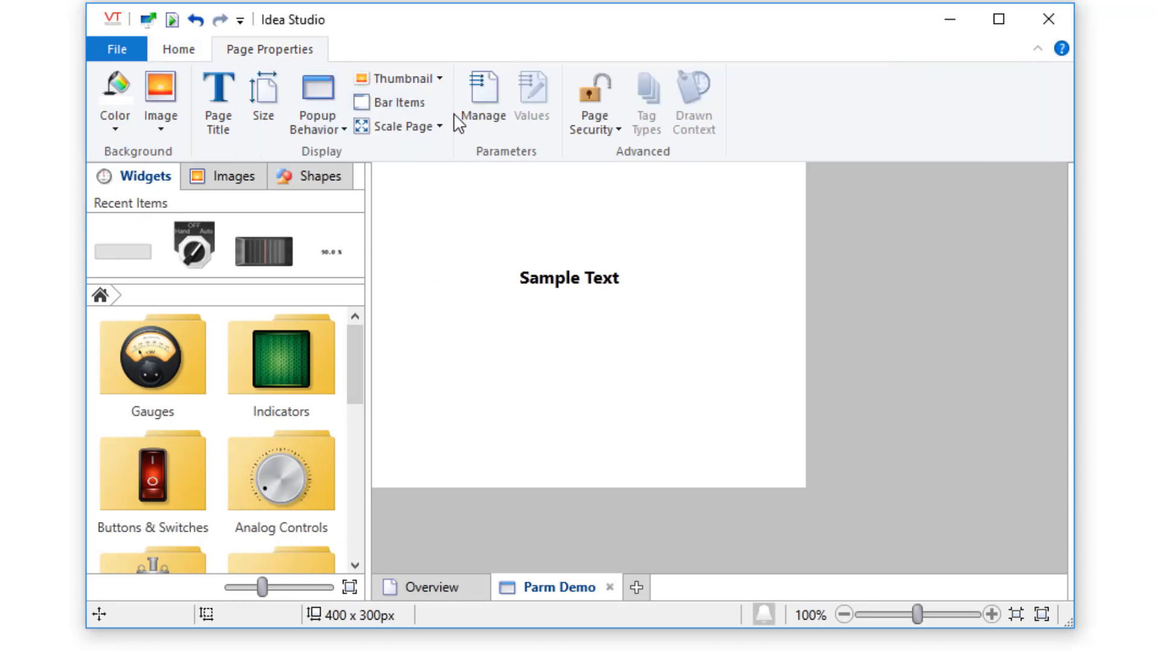
left_click(482, 96)
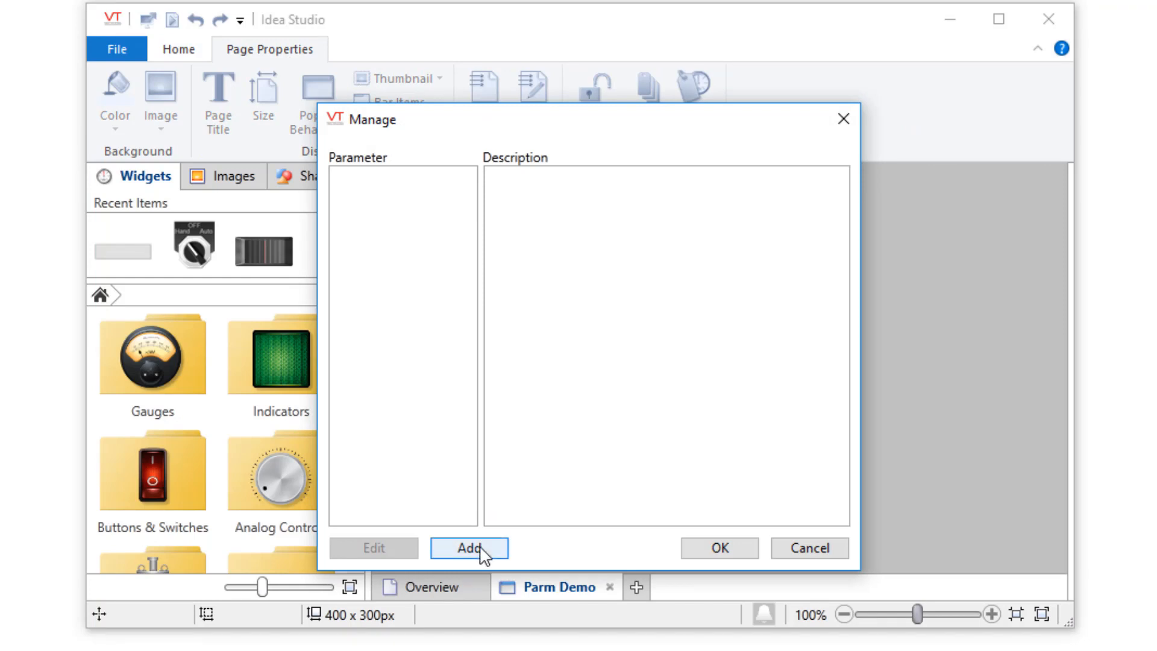
left_click(469, 548)
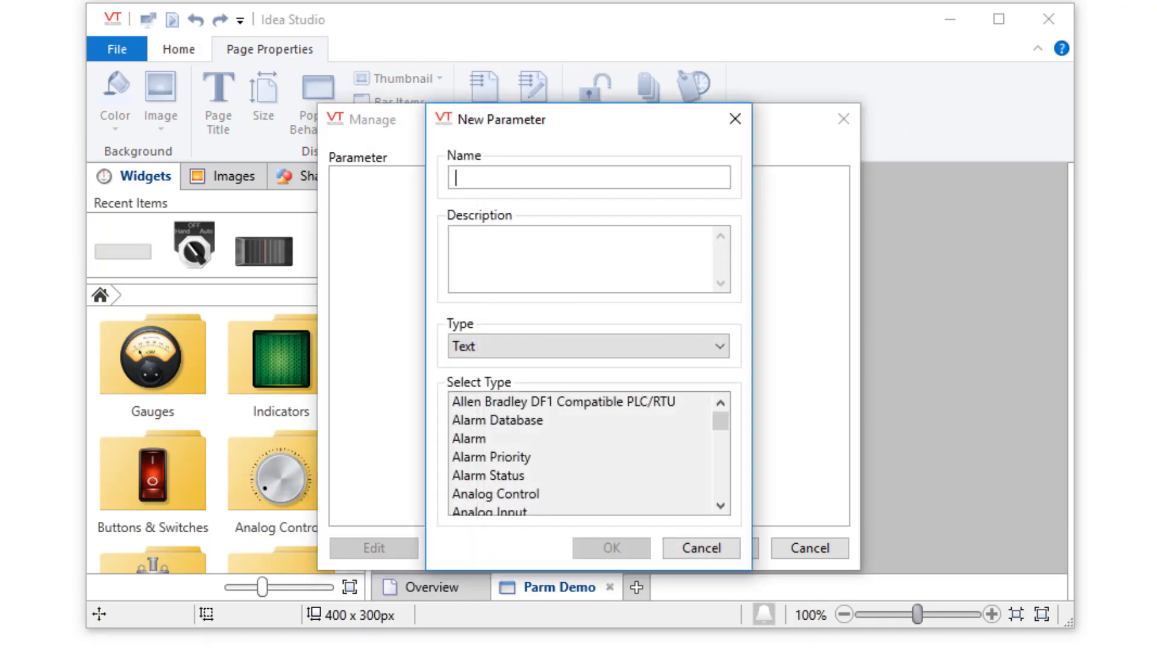
type("PageLabel")
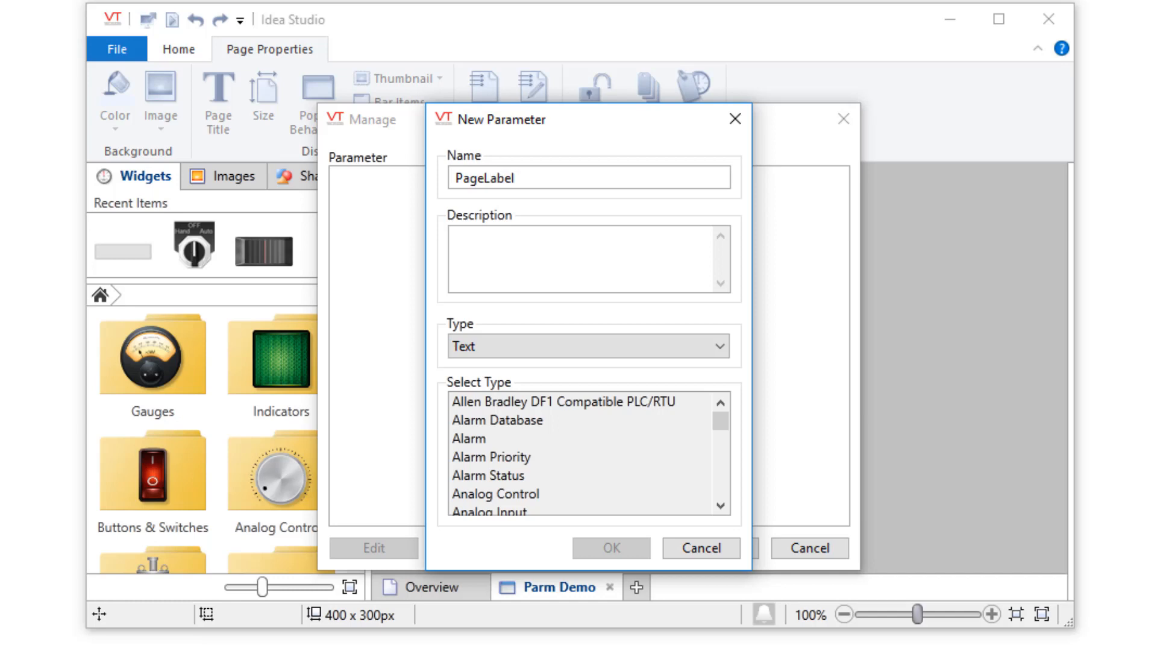
left_click(472, 177)
type("p")
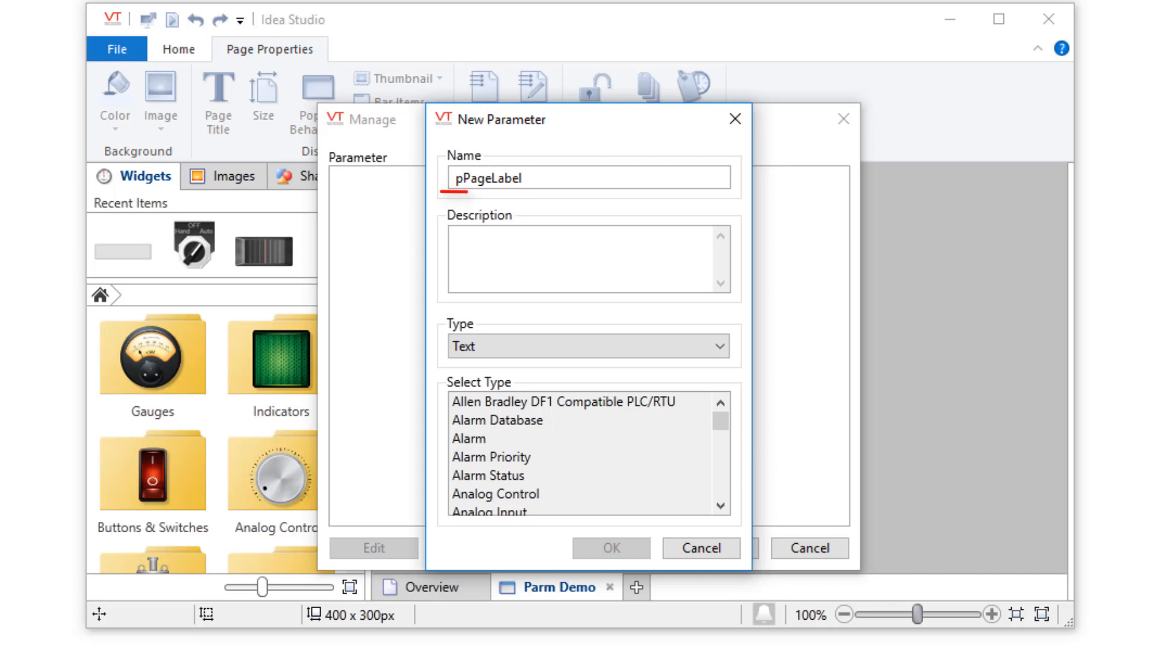
- Describe pPageLabel as 'A sample page label' and set its type to Text
type("A sample page label")
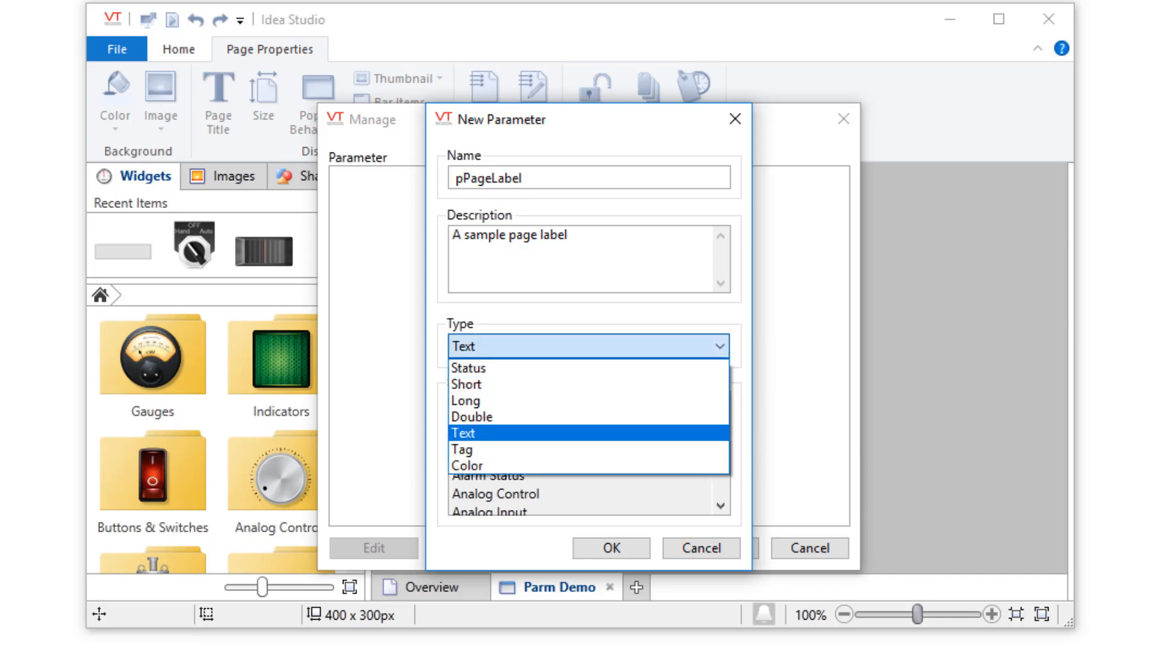
left_click(460, 448)
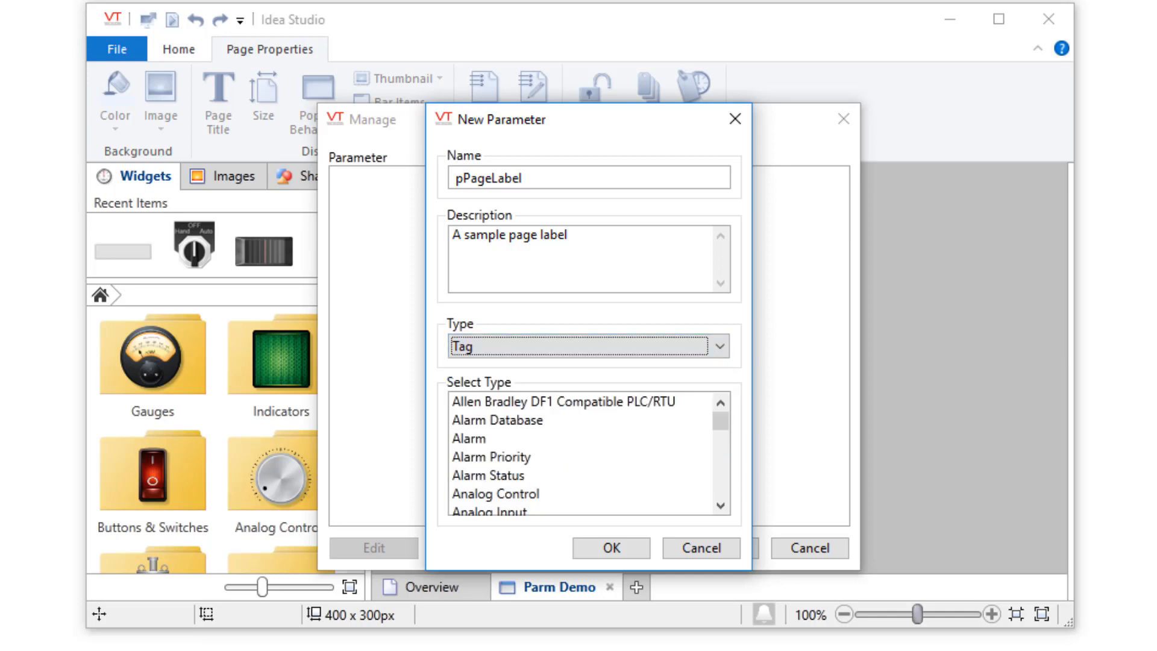
scroll("down", 3)
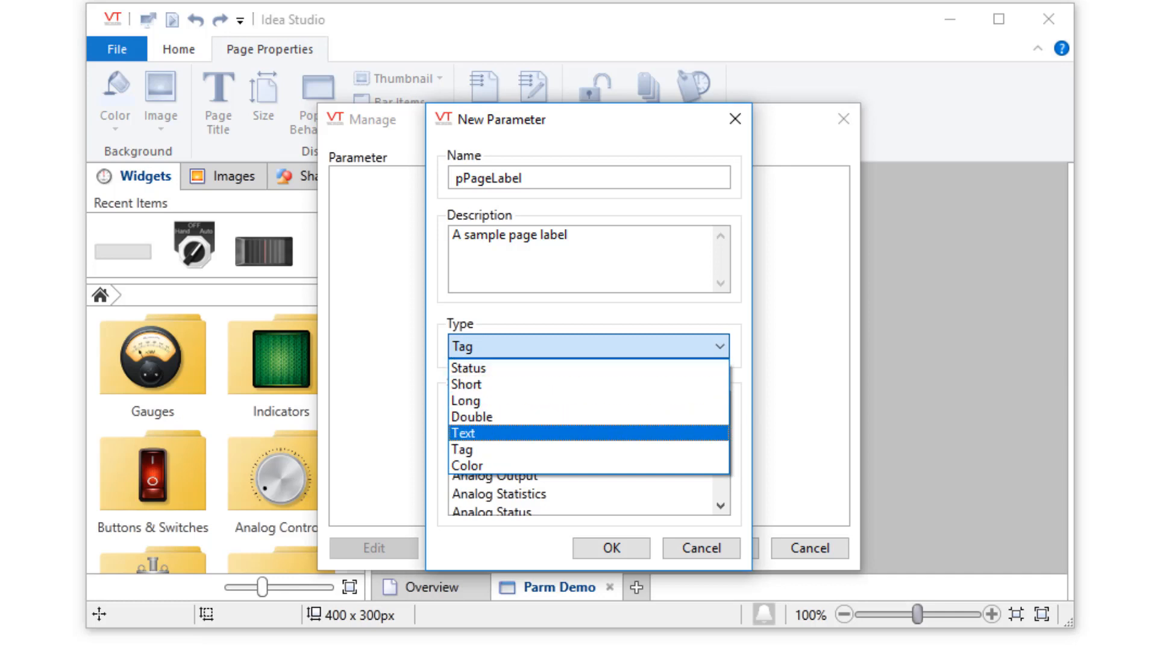
left_click(609, 547)
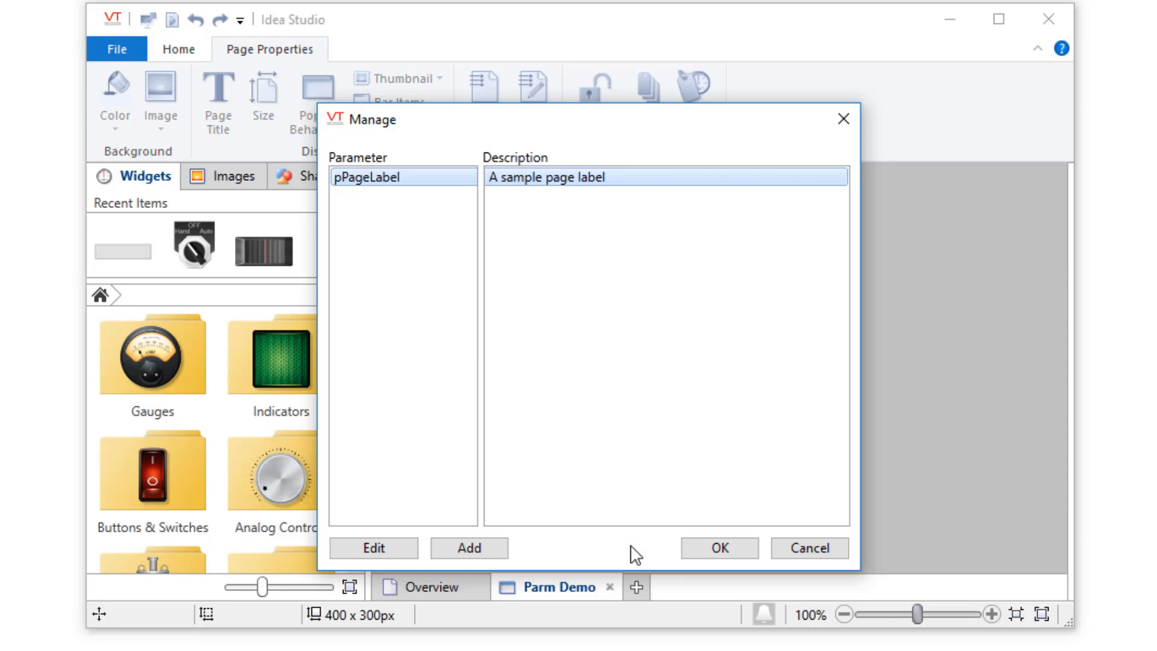
- Save the pPageLabel parameter and return to the Parm Demo page
left_click(716, 547)
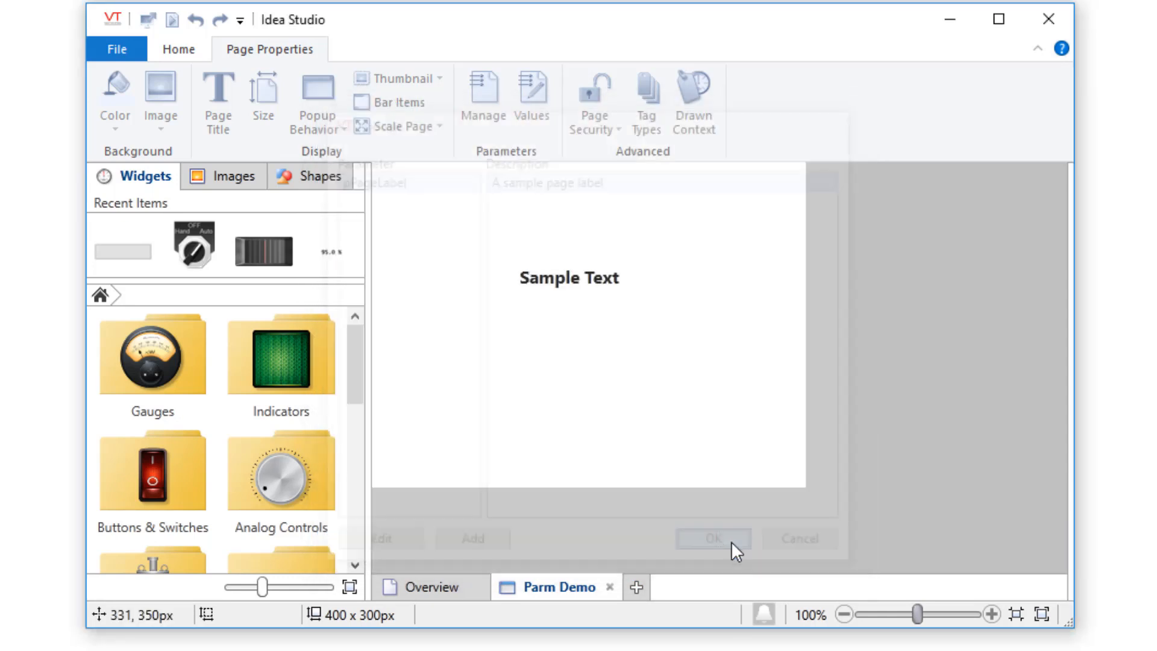
left_click(710, 538)
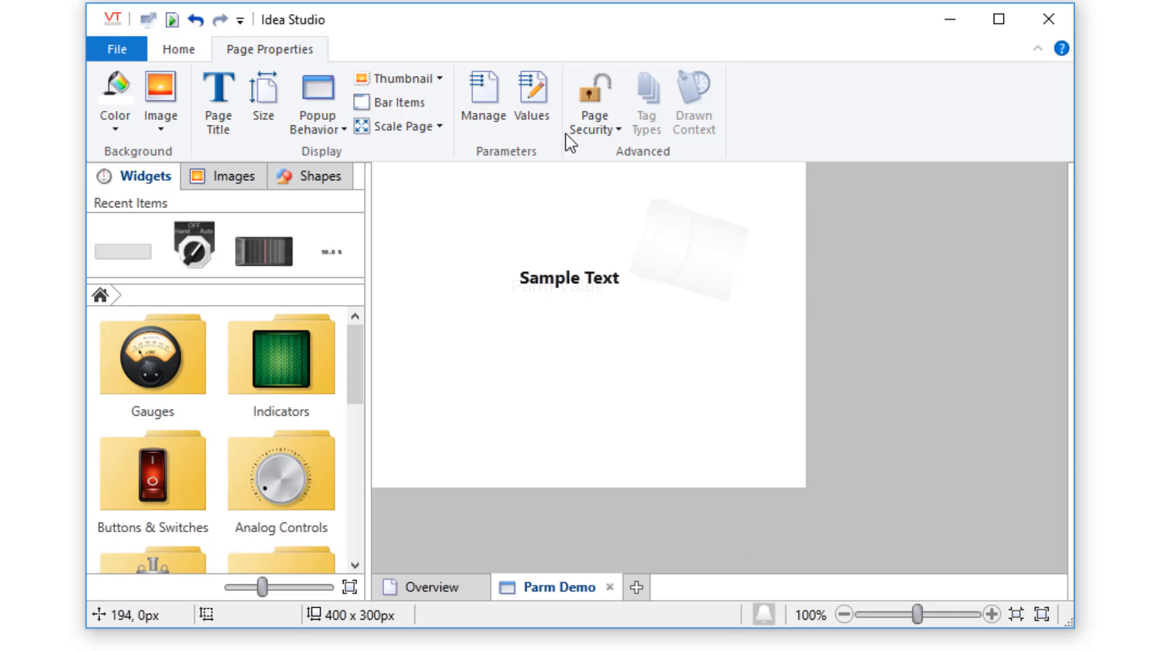
left_click(532, 95)
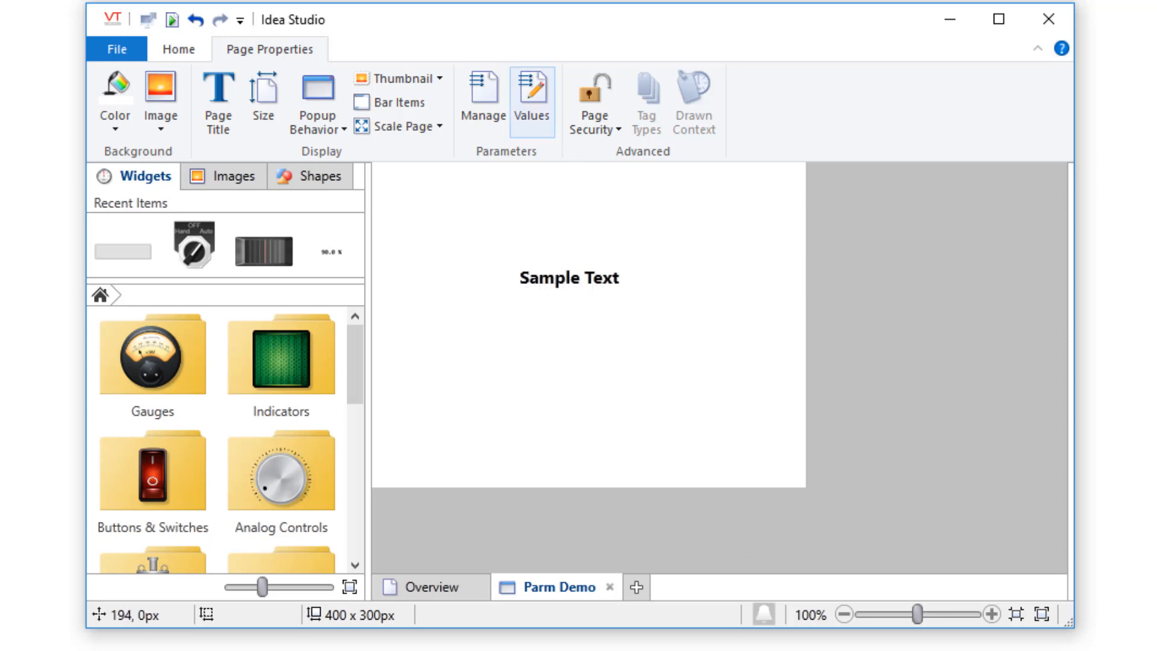
mouse_move(532, 100)
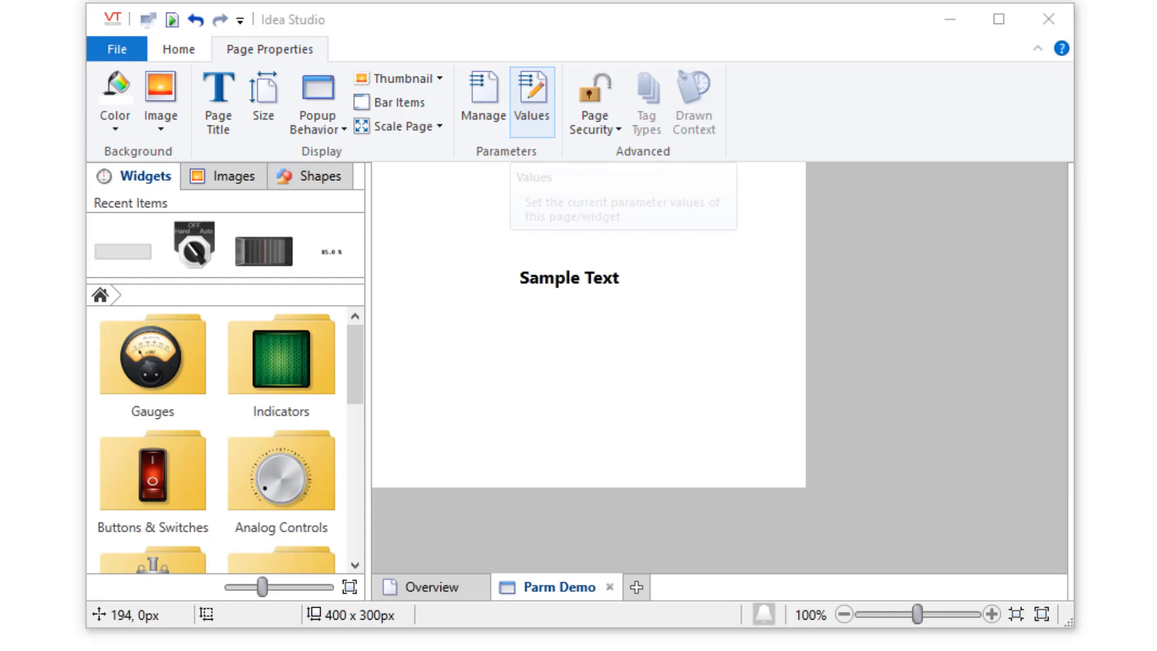
- Give pPageLabel the temporary design value 'Temporary'
left_click(530, 101)
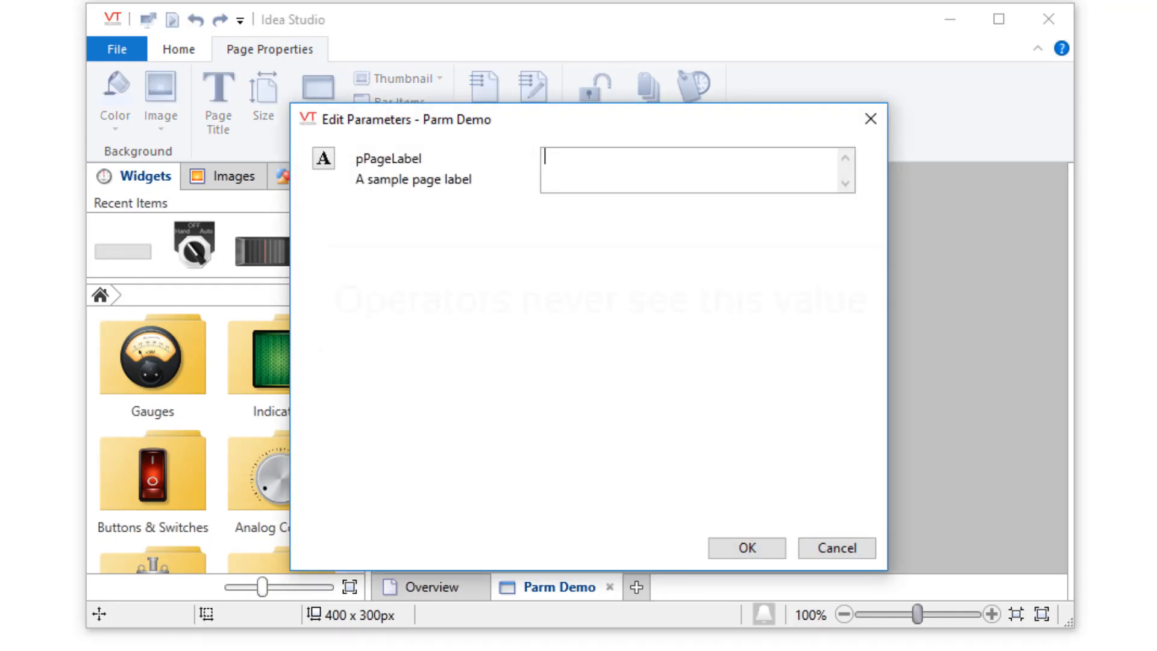
type("Temporary")
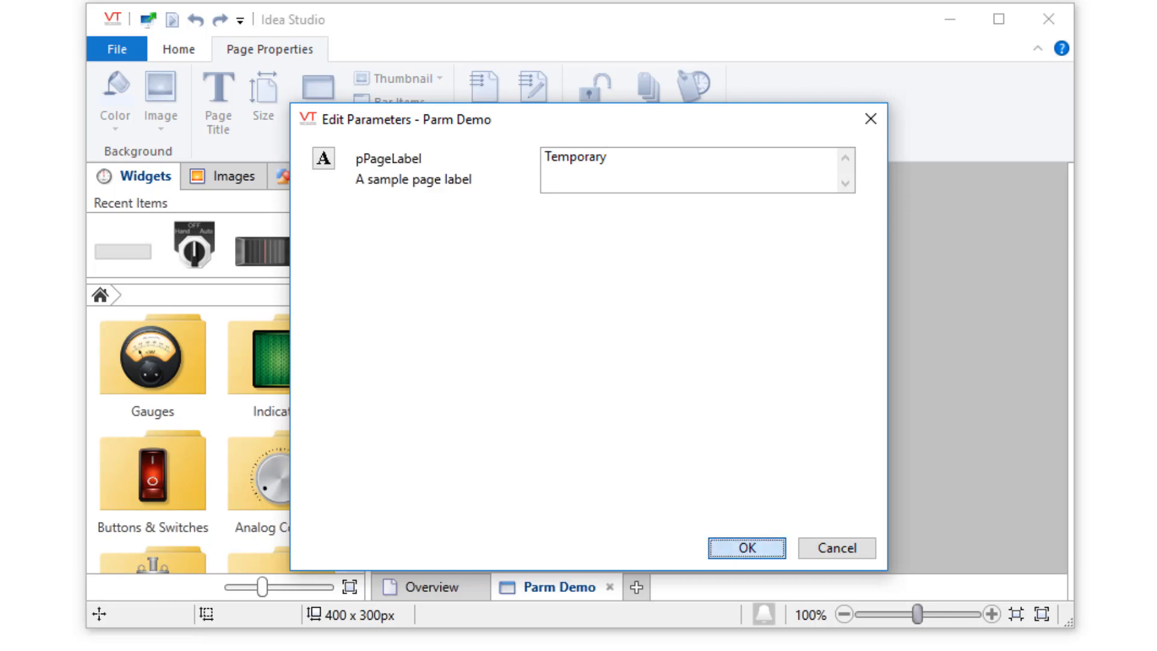
left_click(746, 547)
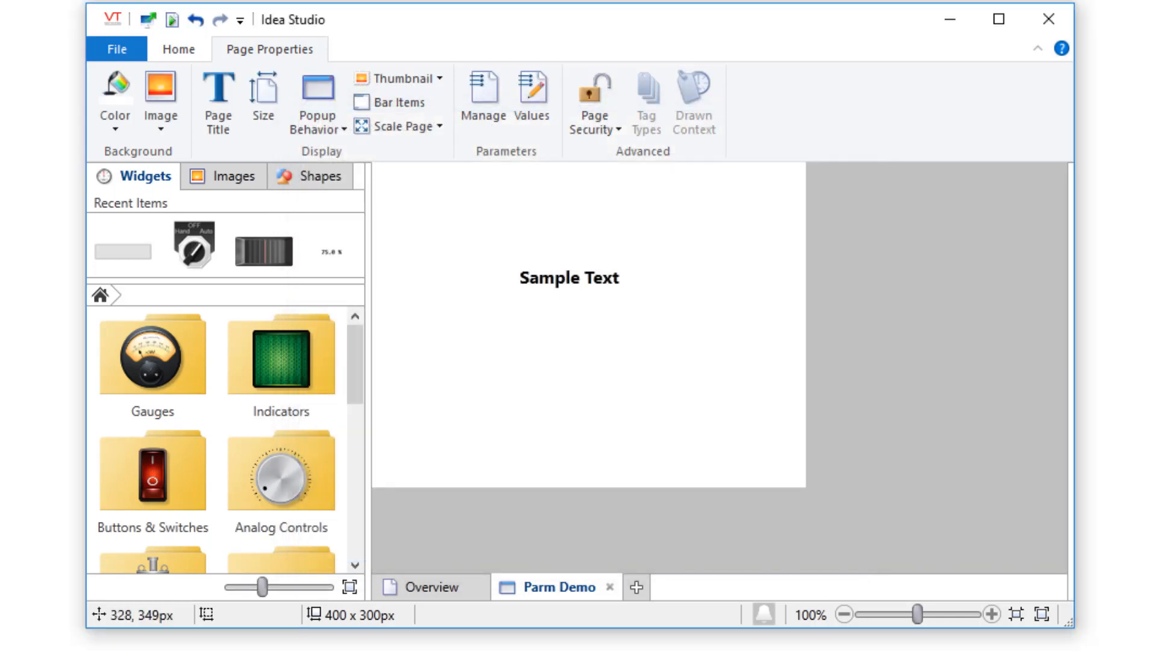
- Bind the Sample Text label's text source to the pPageLabel parameter
left_click(568, 277)
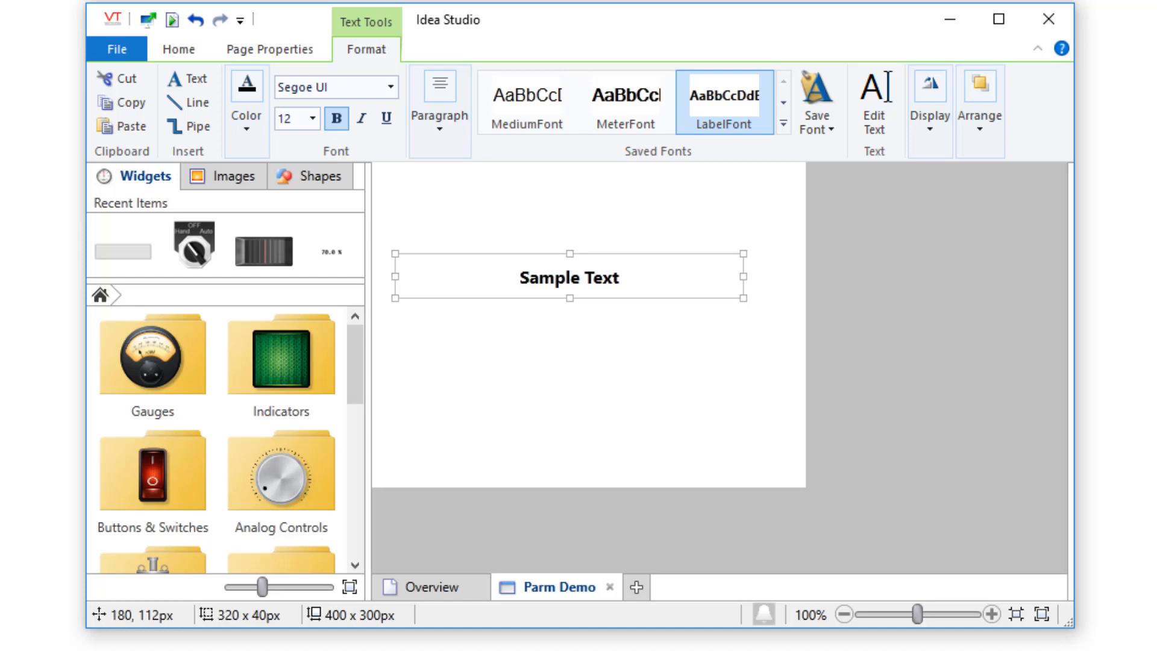
left_click(873, 103)
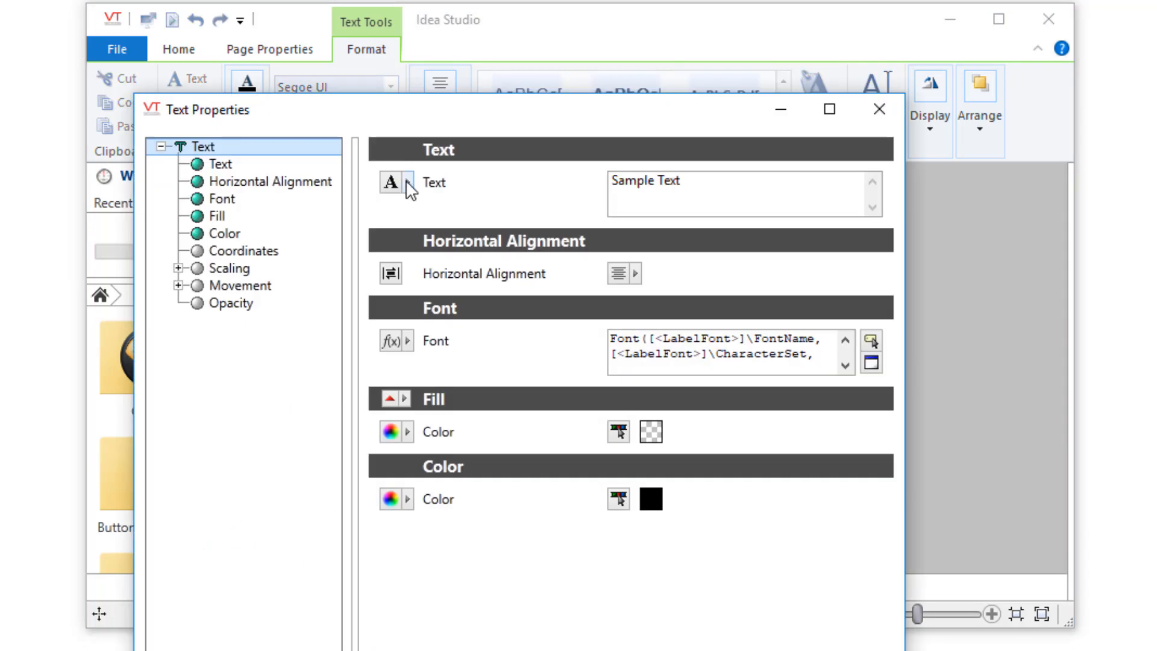
left_click(406, 182)
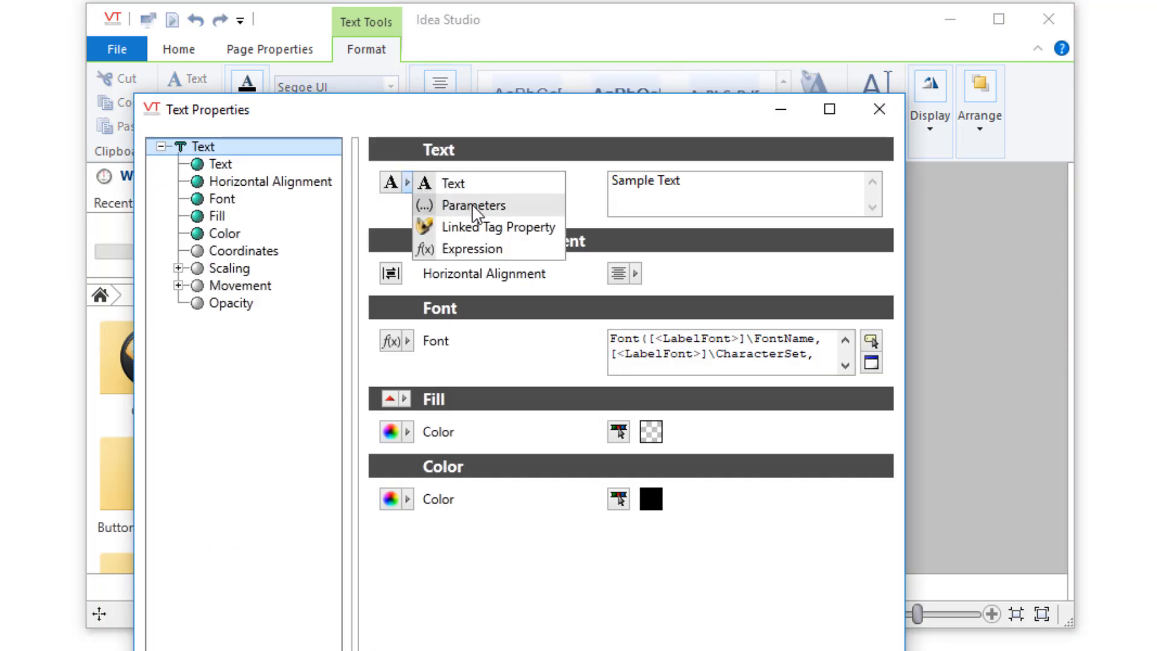
left_click(473, 205)
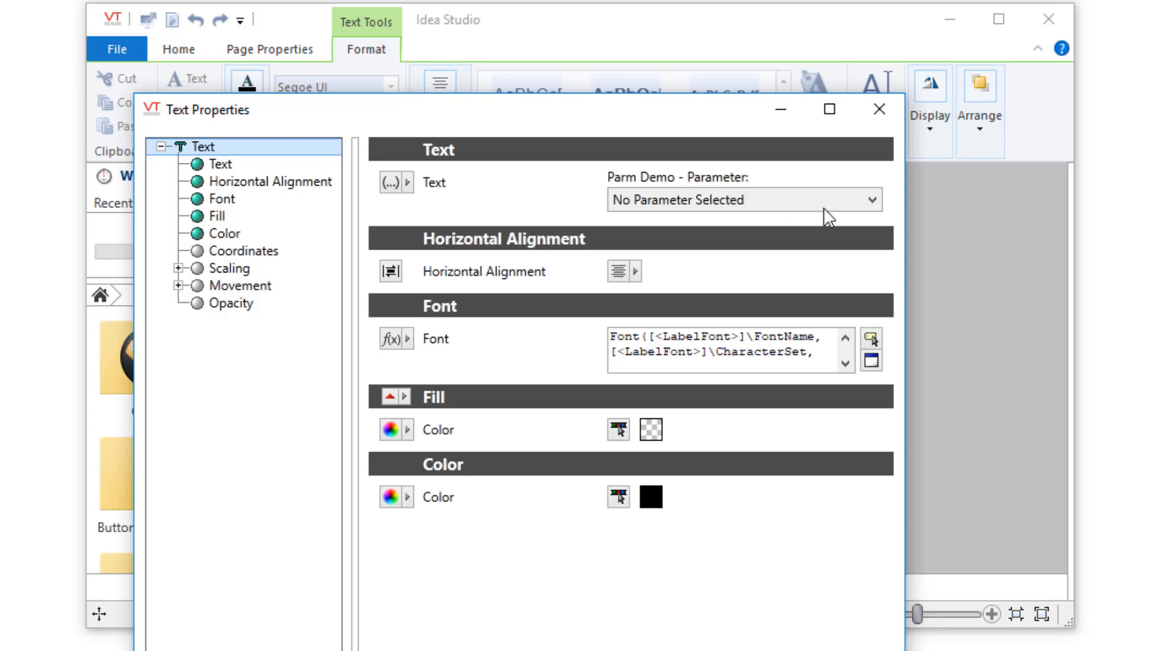
left_click(871, 199)
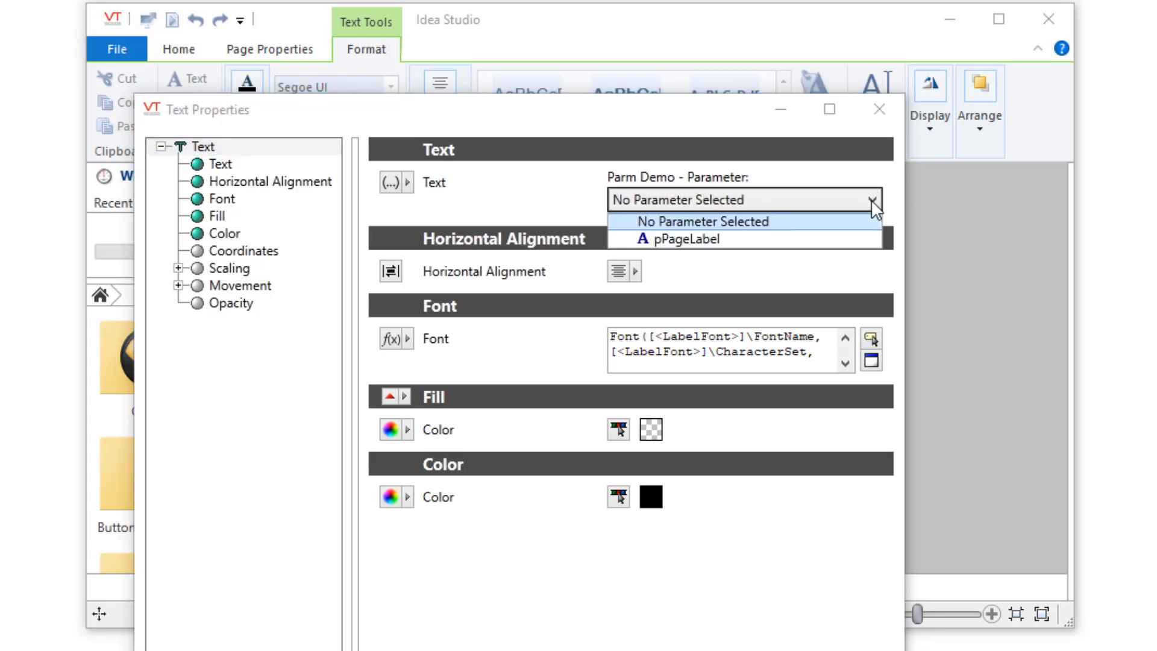
left_click(690, 238)
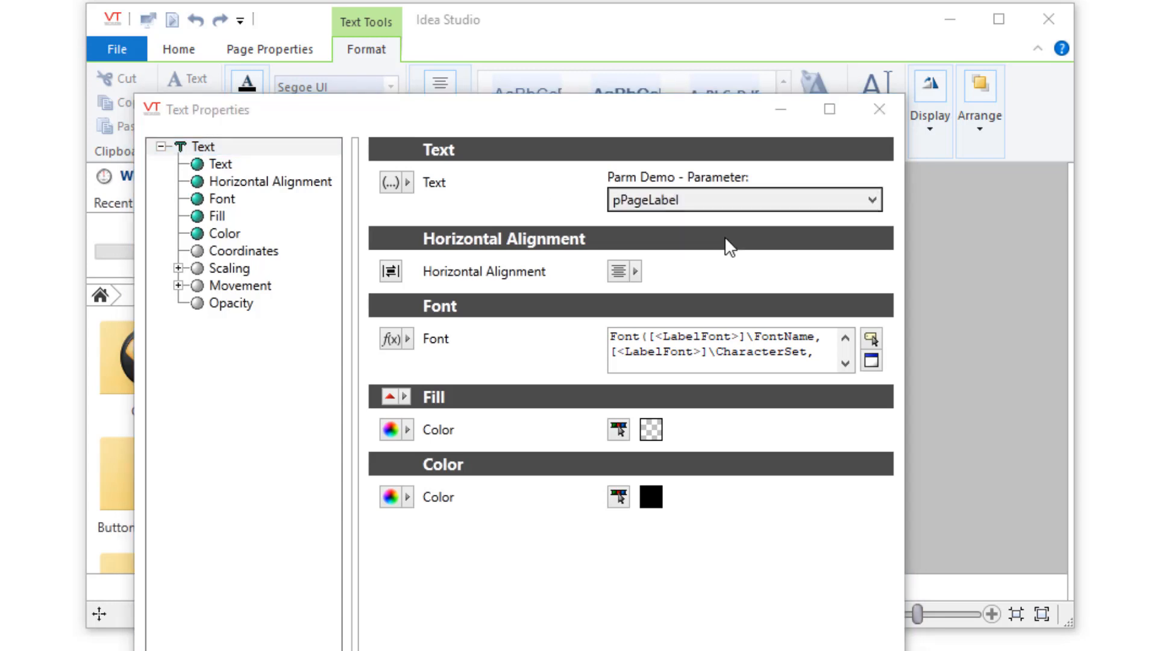
left_click(878, 109)
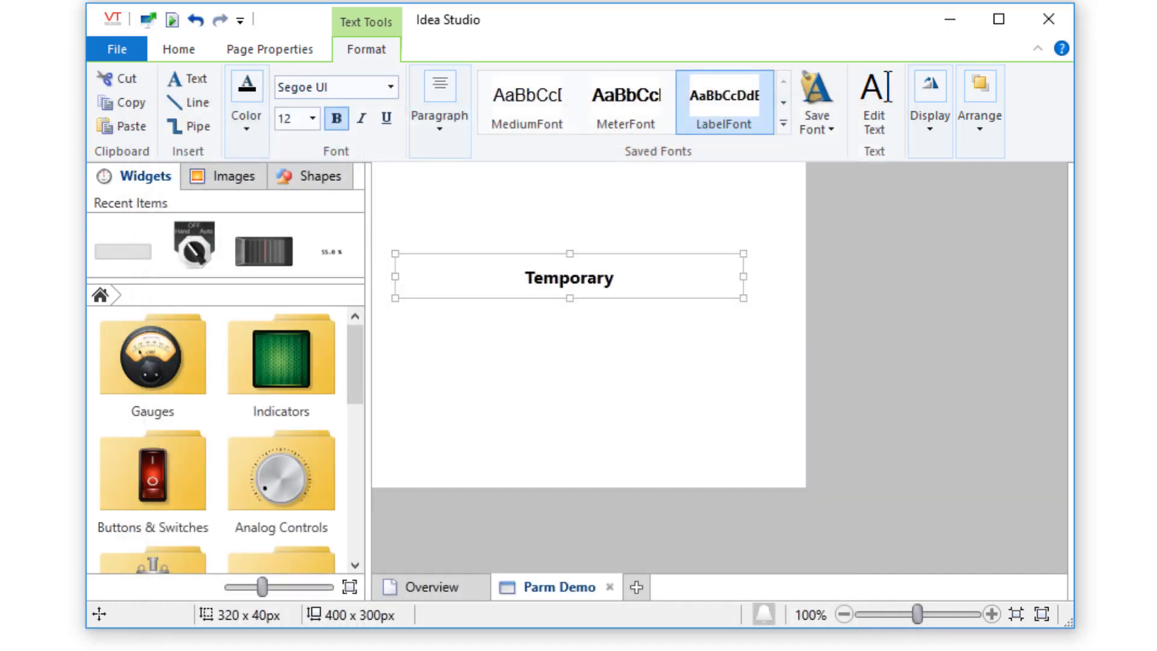
mouse_move(594, 322)
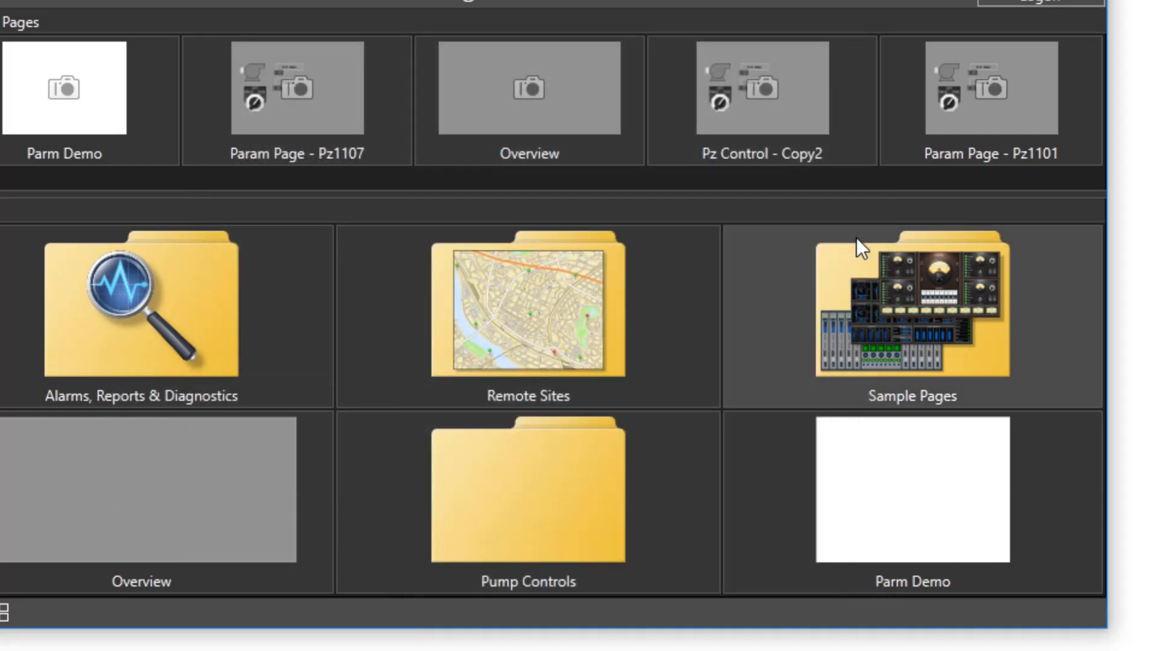
- Make the Parm Demo menu item pass 'First version' as pPageLabel and title it 'First'
right_click(910, 493)
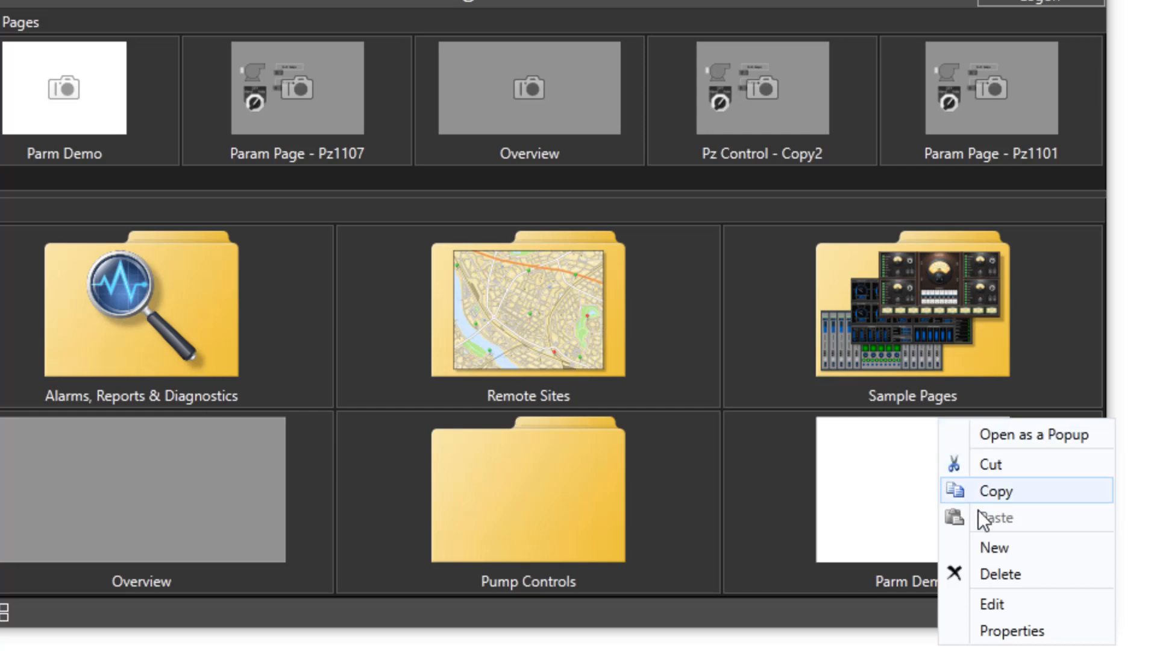
left_click(1013, 630)
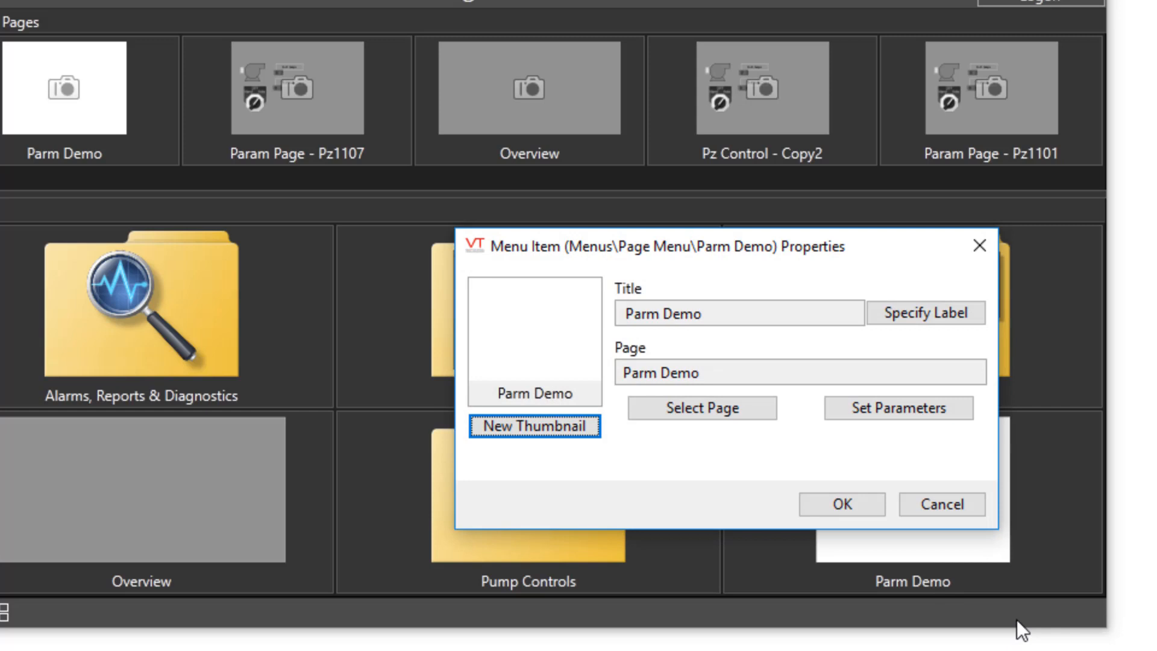
mouse_move(602, 283)
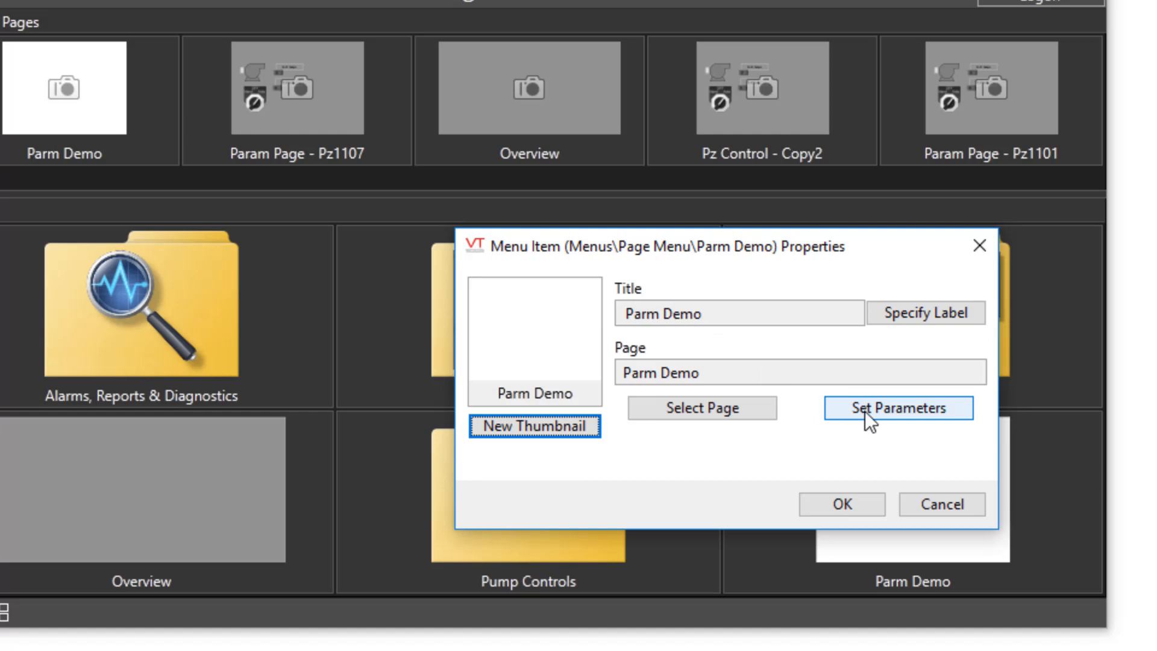
left_click(897, 408)
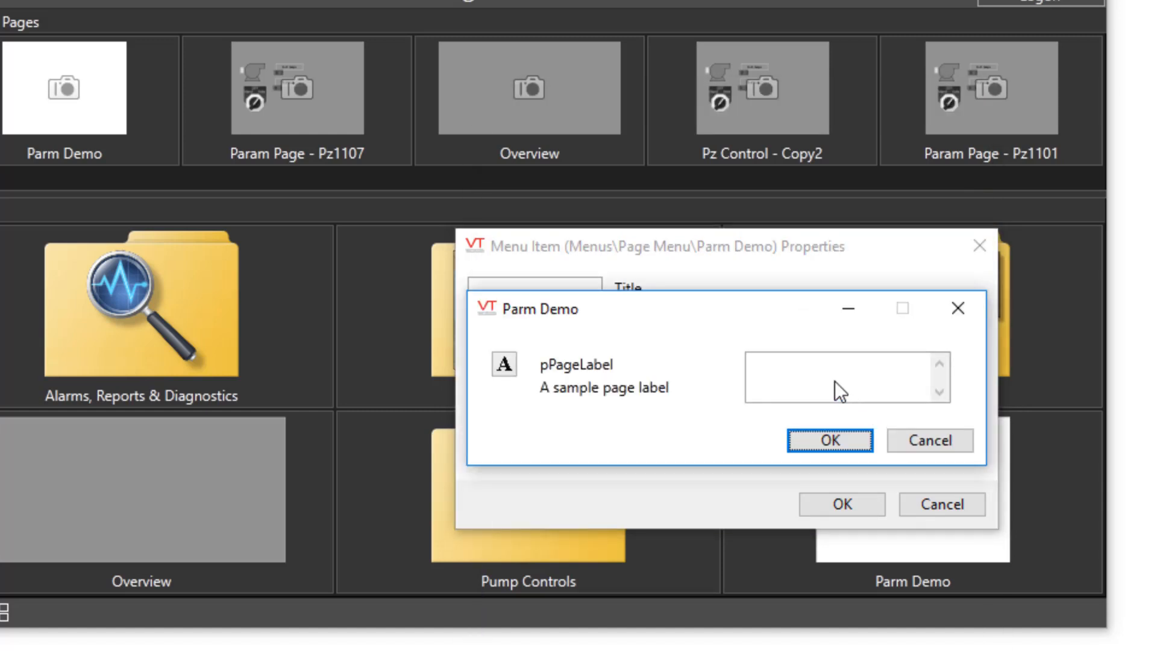
type("First version")
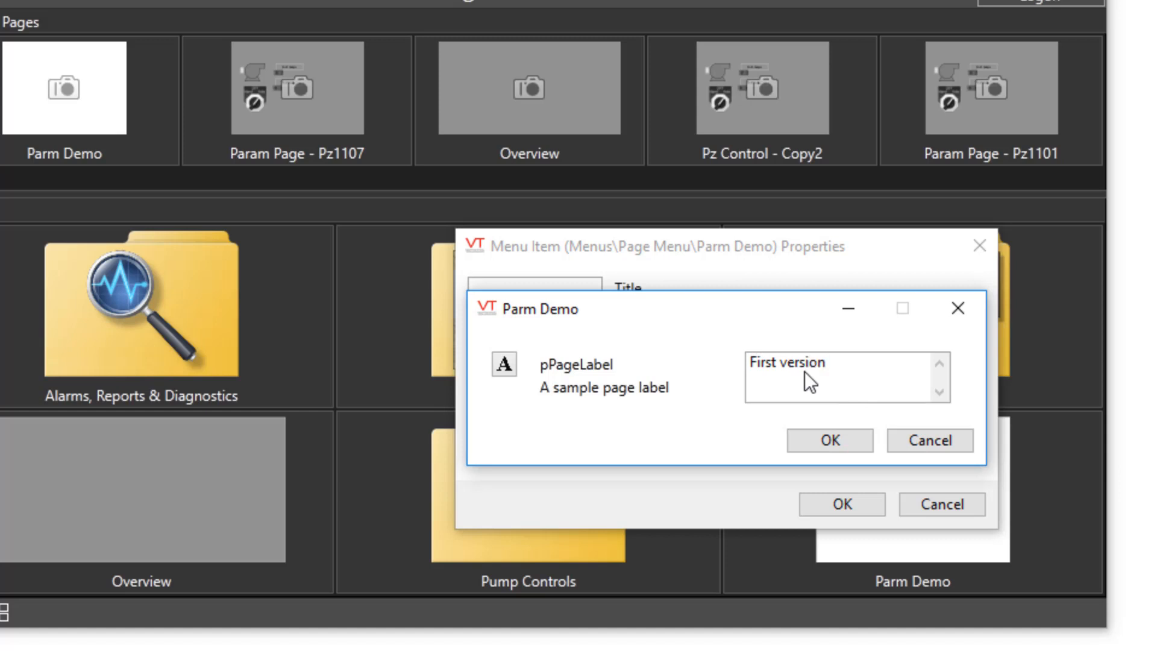
left_click(828, 441)
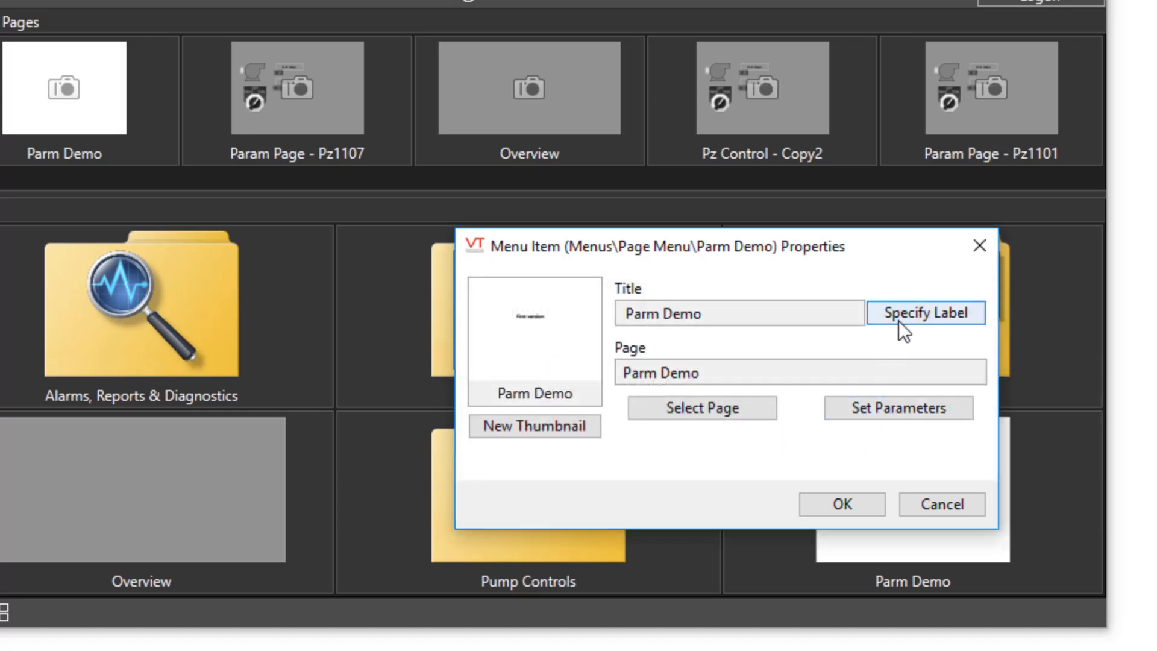
left_click(926, 312)
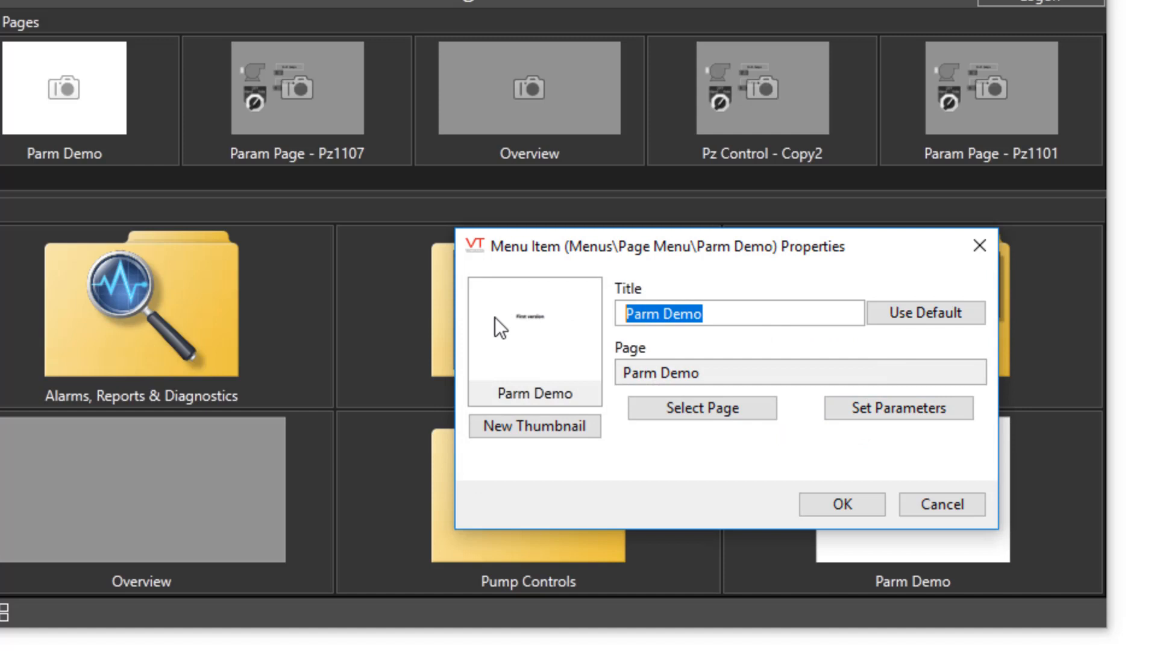
type("First")
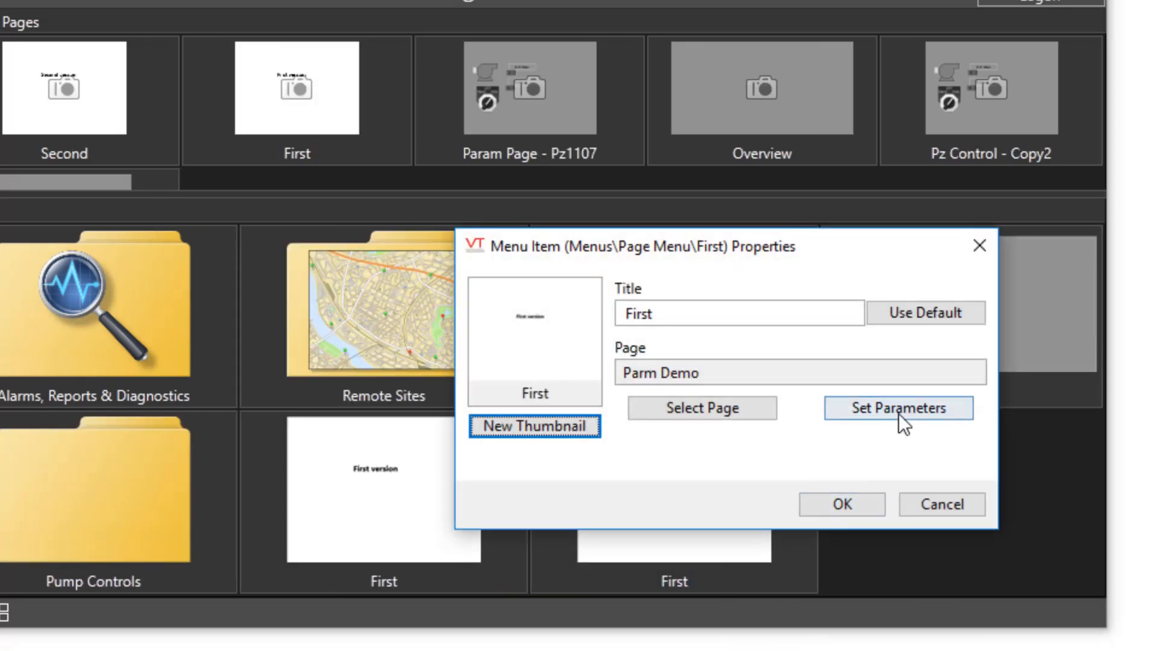
- Set the second menu item's pPageLabel value to 'Second version' and edit its title
left_click(897, 408)
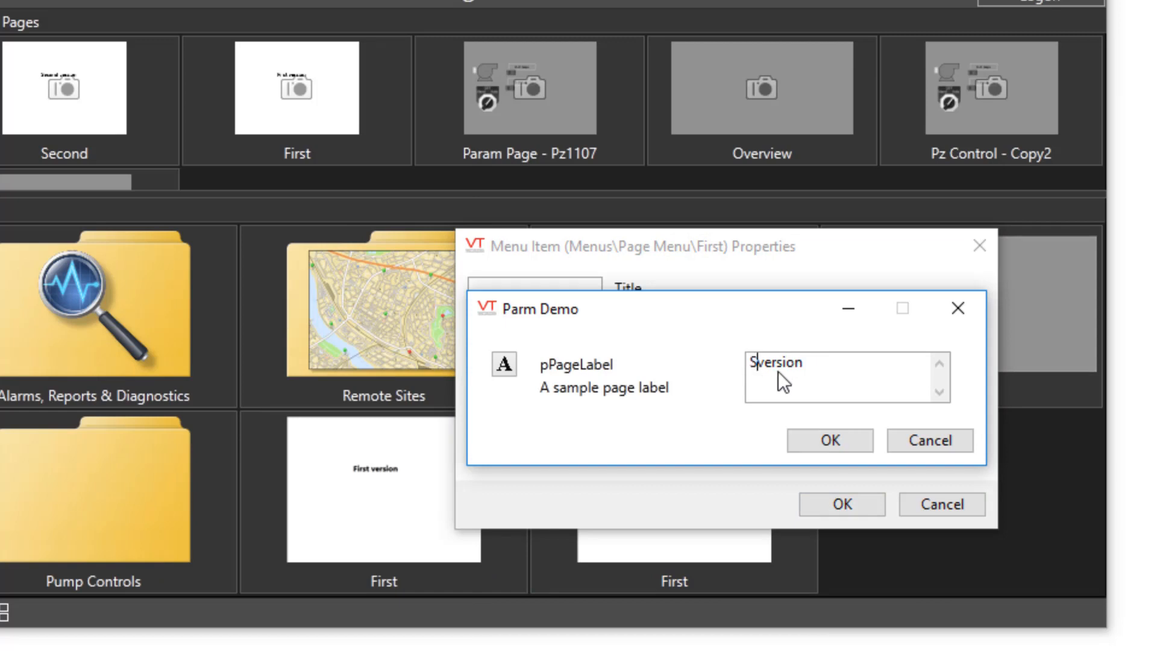
left_click(828, 441)
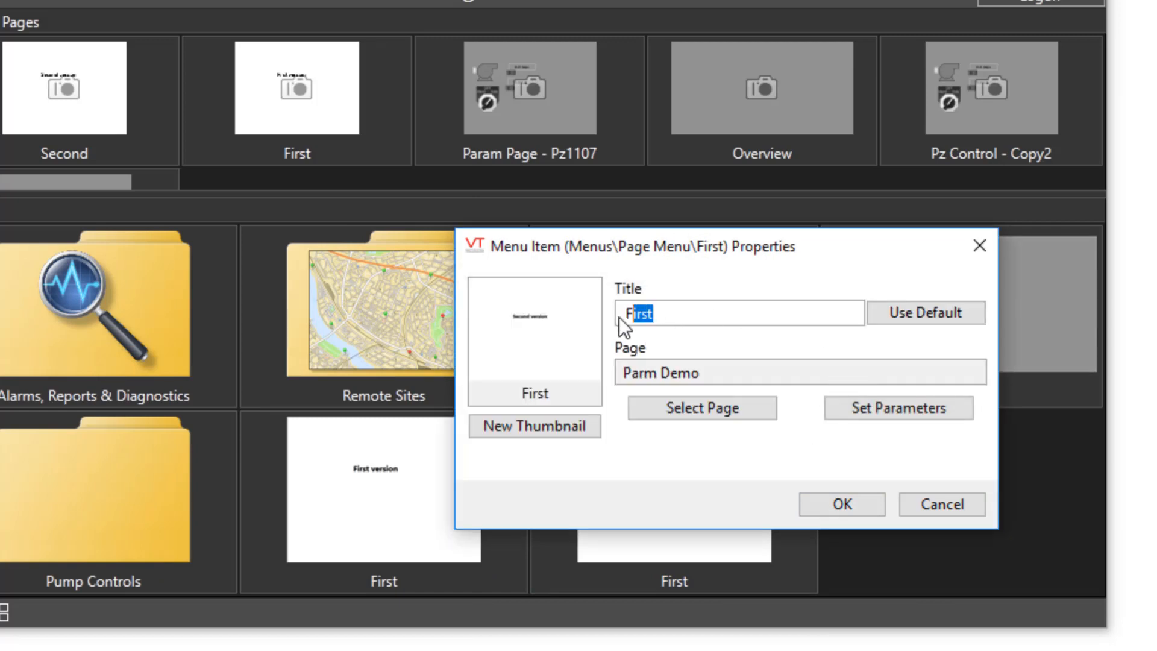
left_click(840, 504)
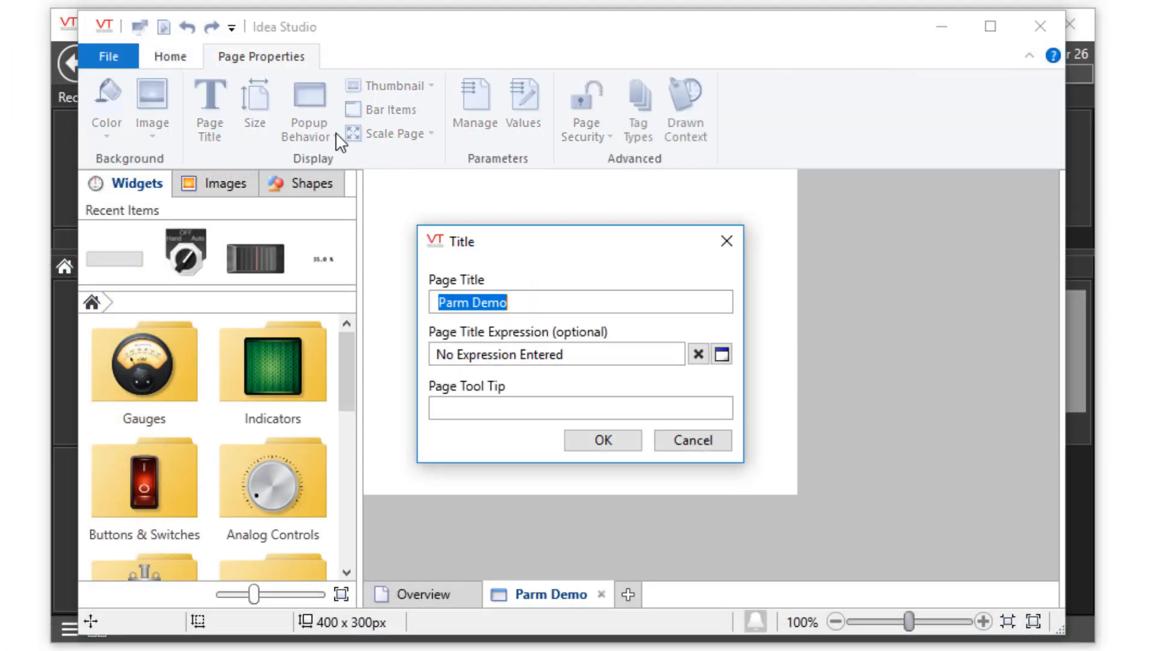
- Enter pPageLabel as the page title expression and apply the title settings
left_click(723, 354)
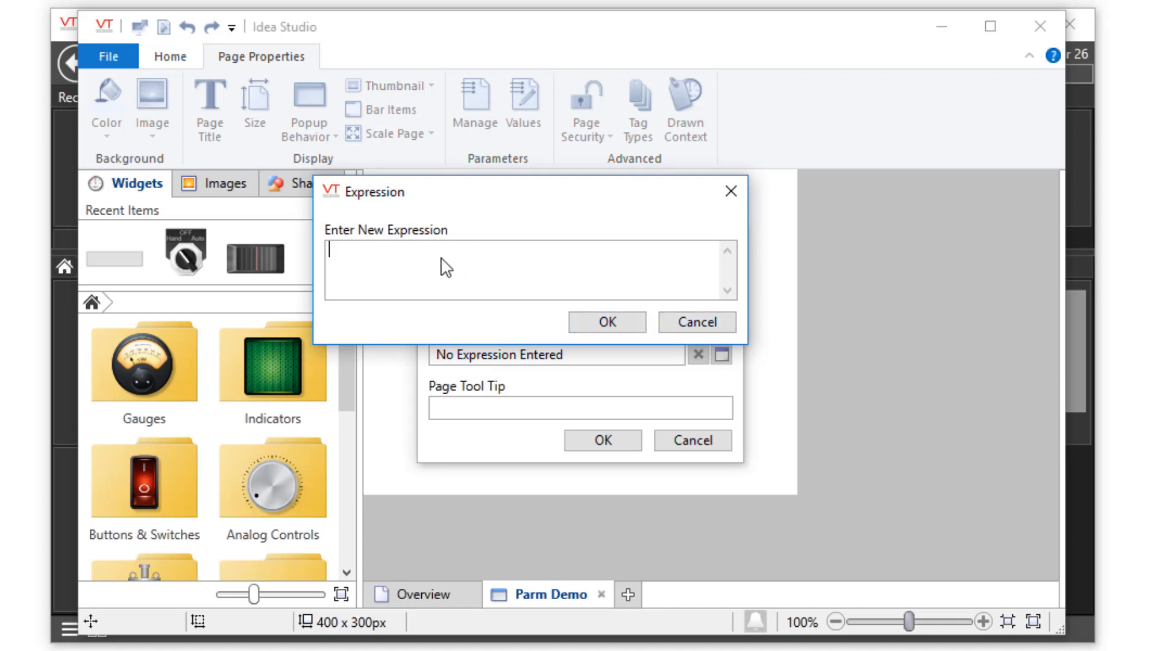
type("CO")
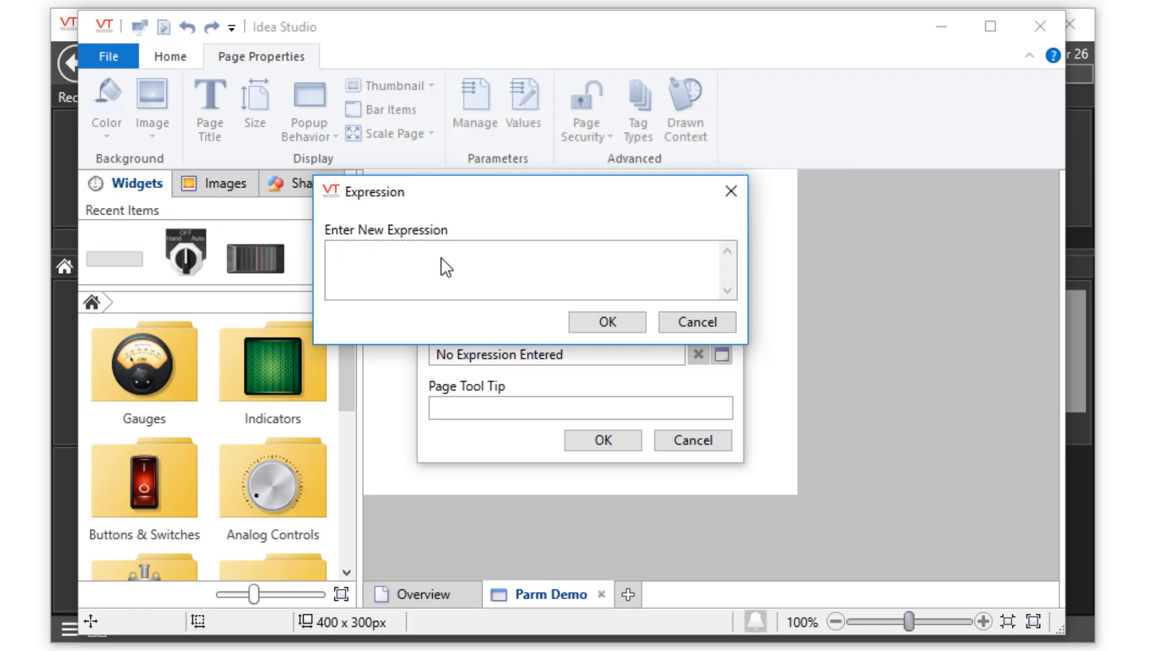
type("TagParm")
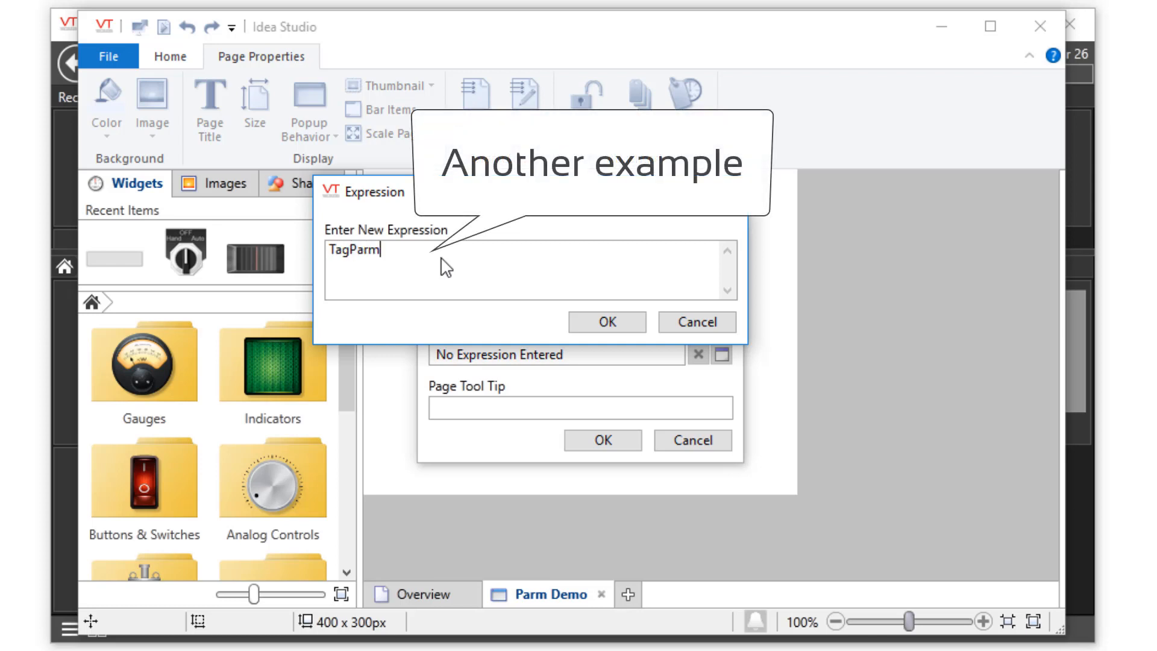
type("\\N")
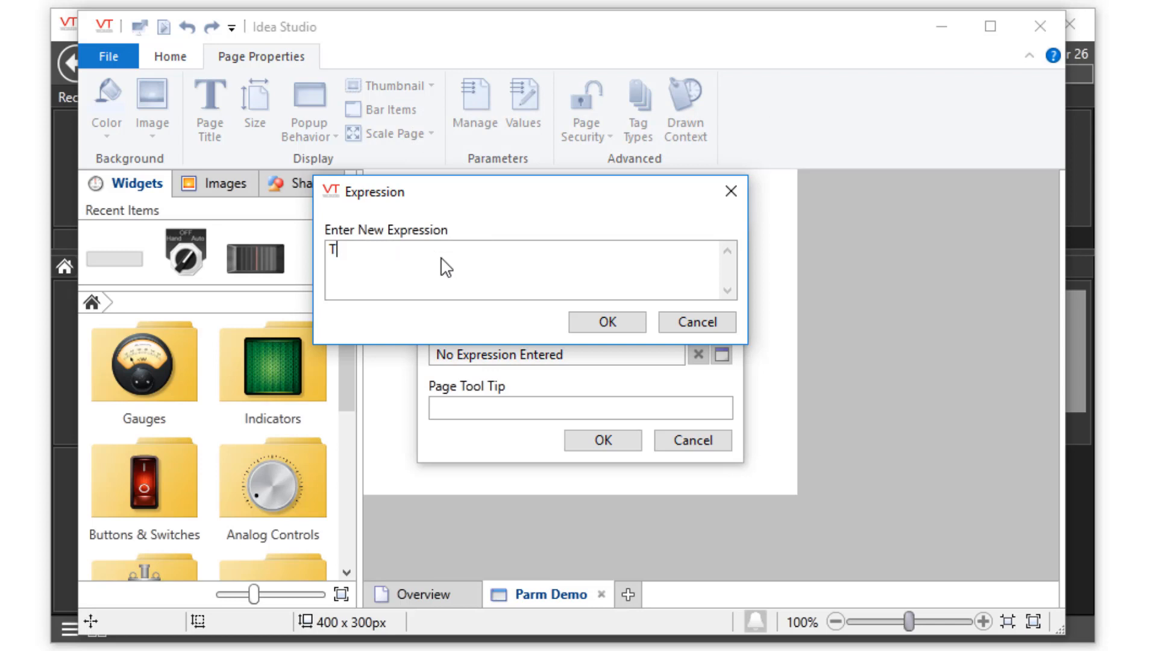
type("p")
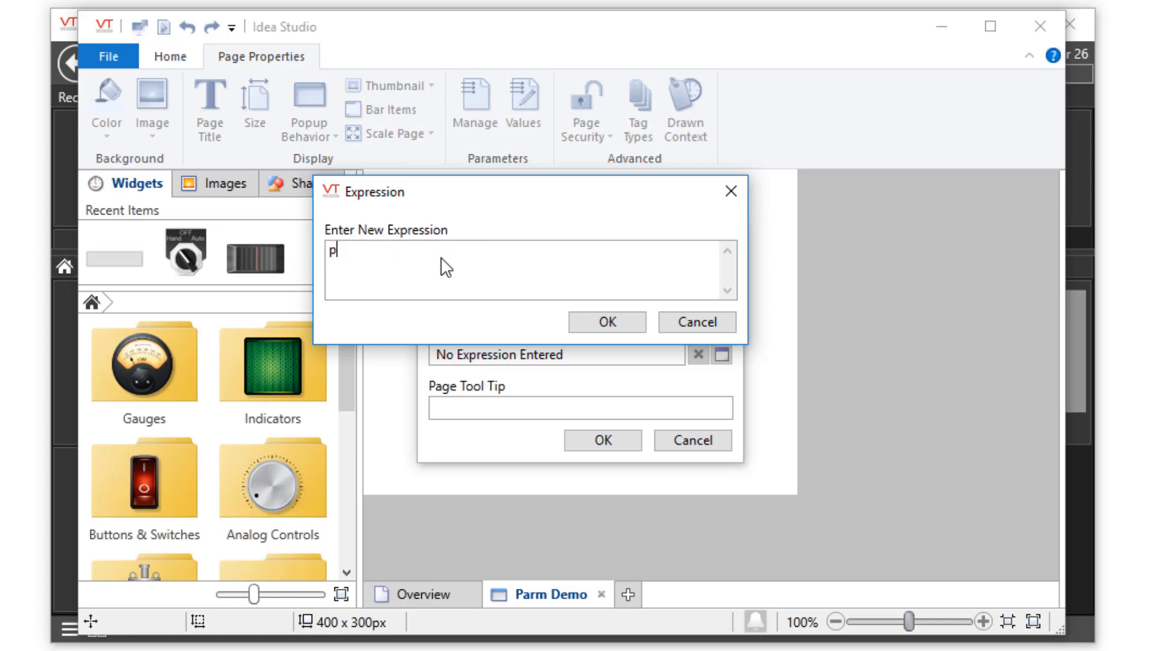
type("PageLabel")
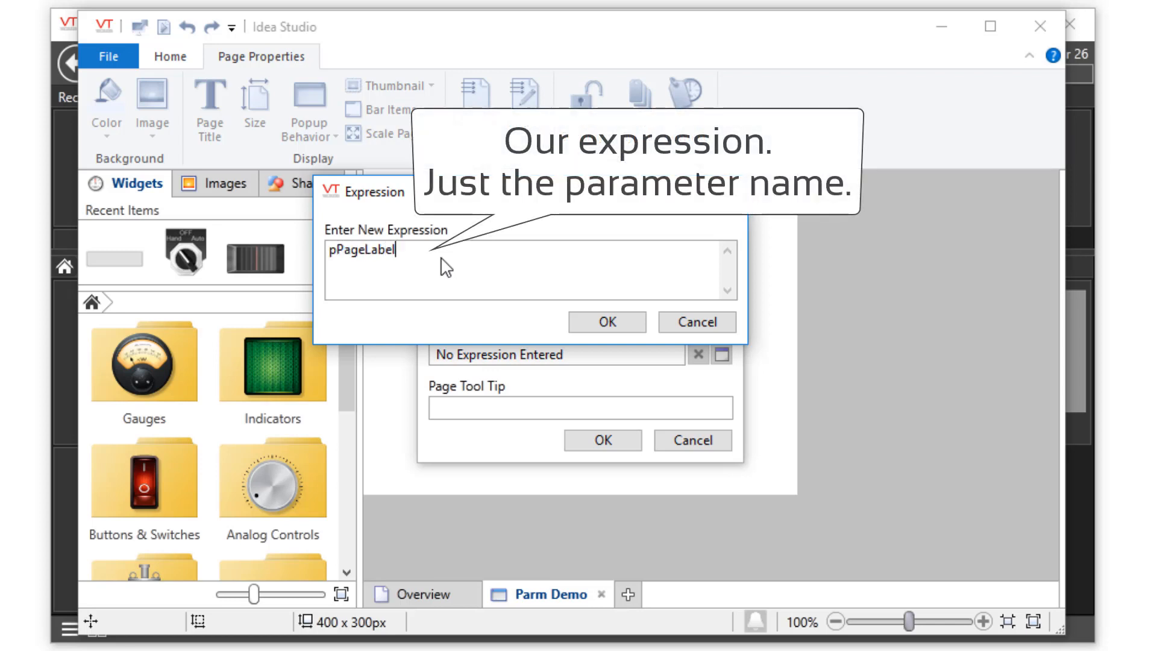
left_click(604, 322)
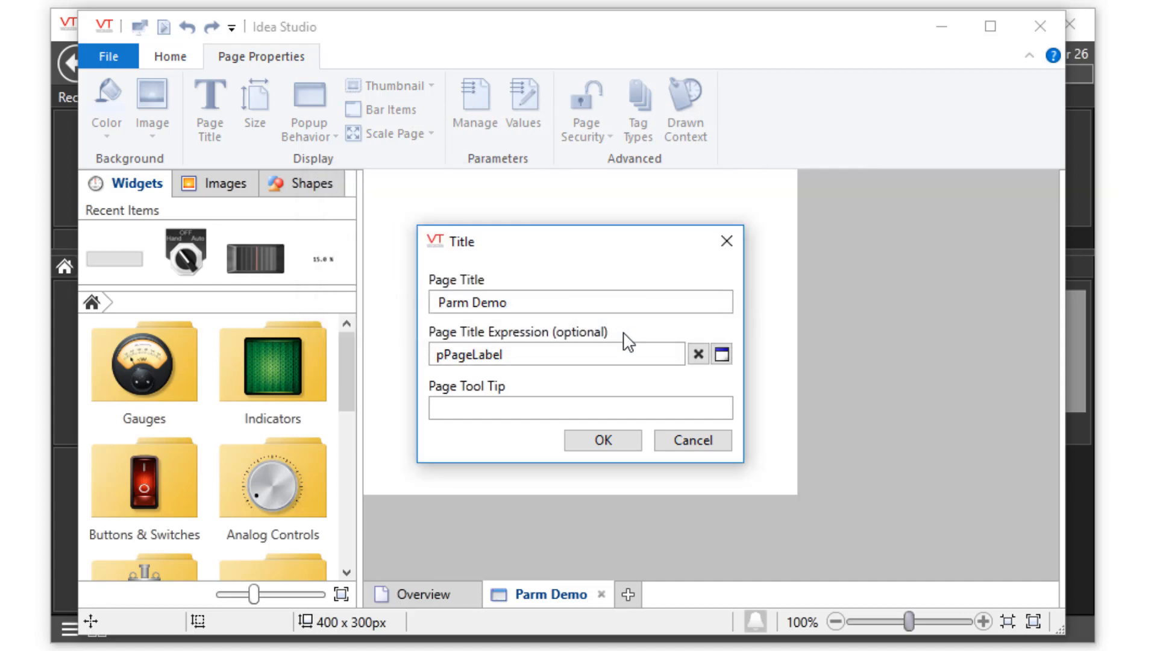
left_click(601, 439)
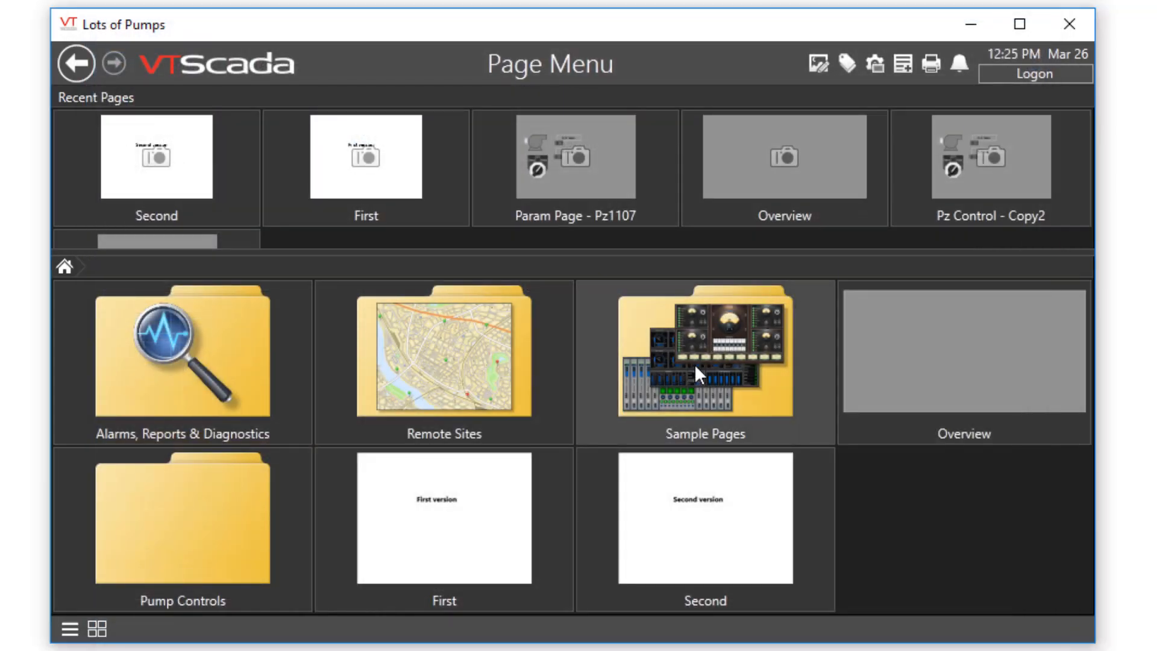
- Open the First menu item to show the 'First version' pop-up
left_click(443, 516)
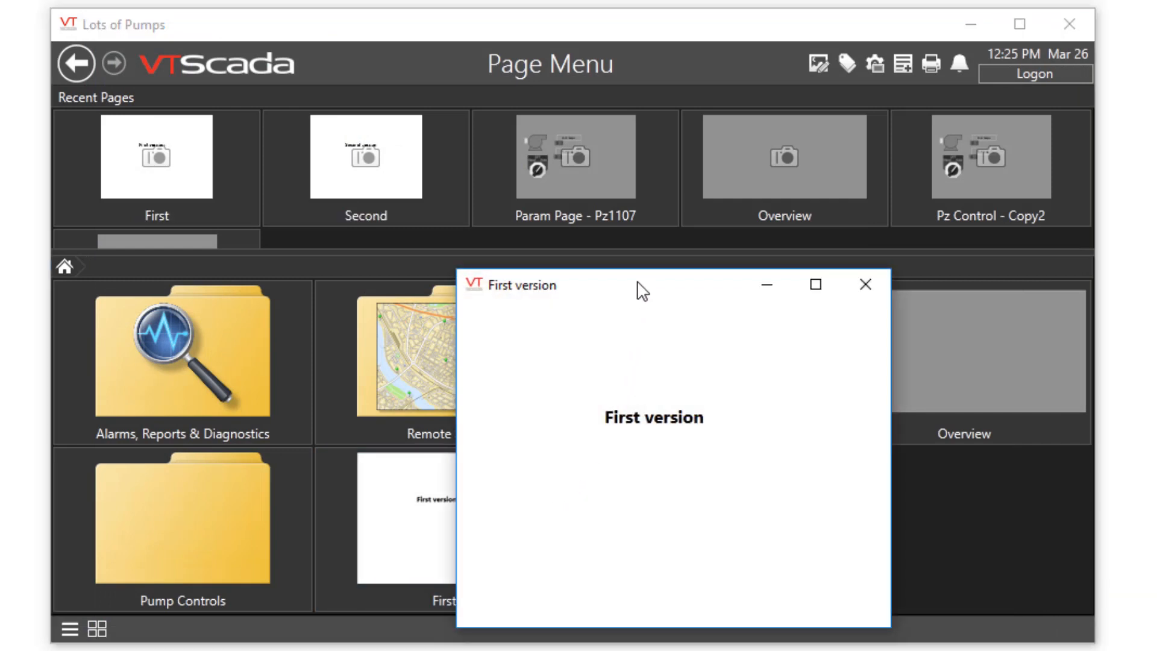